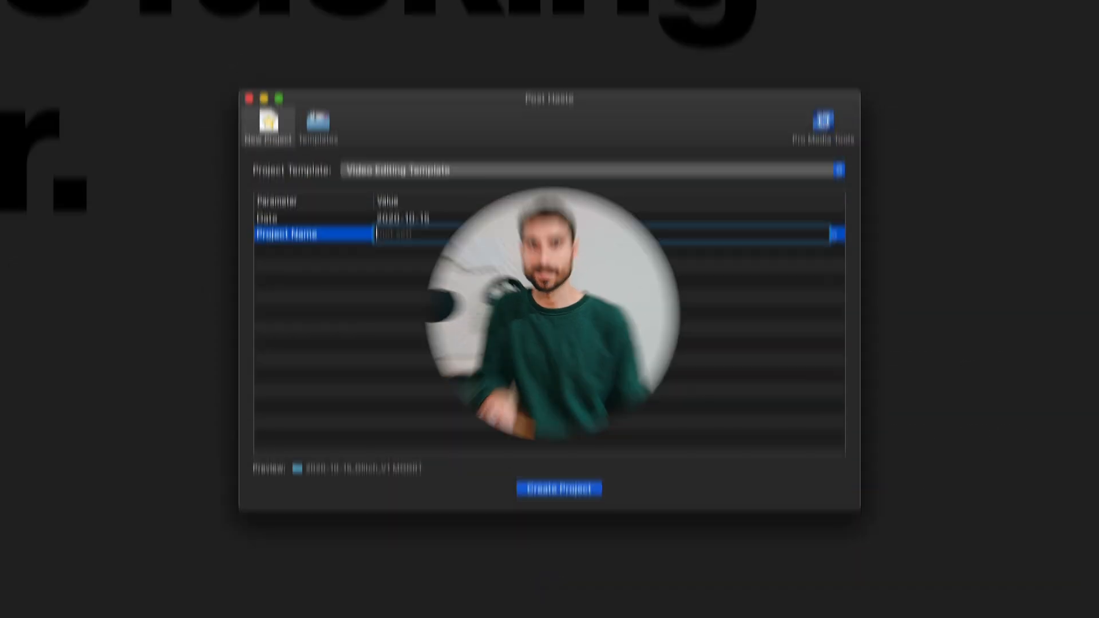
# Step: Create and save a project folder named how_to_proxy from the Video Editing Template
pyautogui.write('how_to_pro')
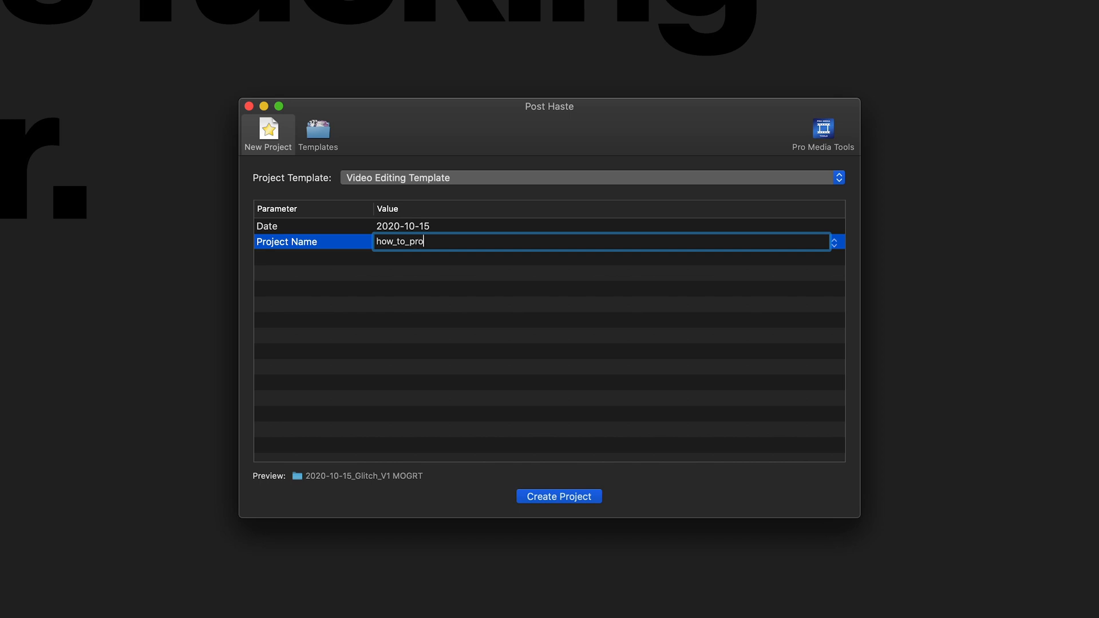
pyautogui.write('xy')
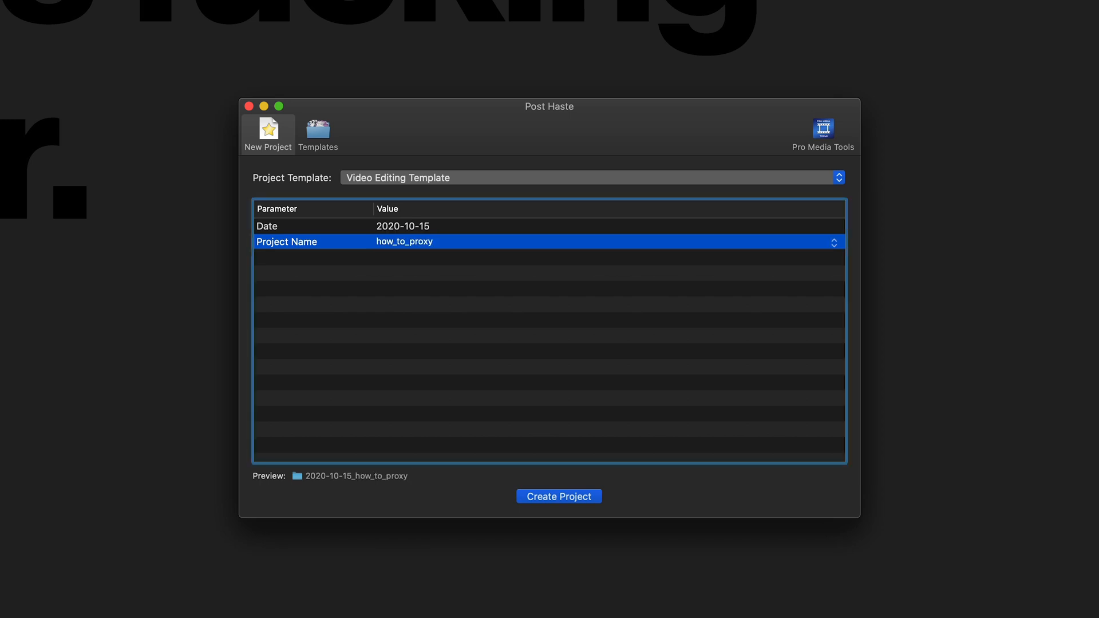
pyautogui.click(559, 496)
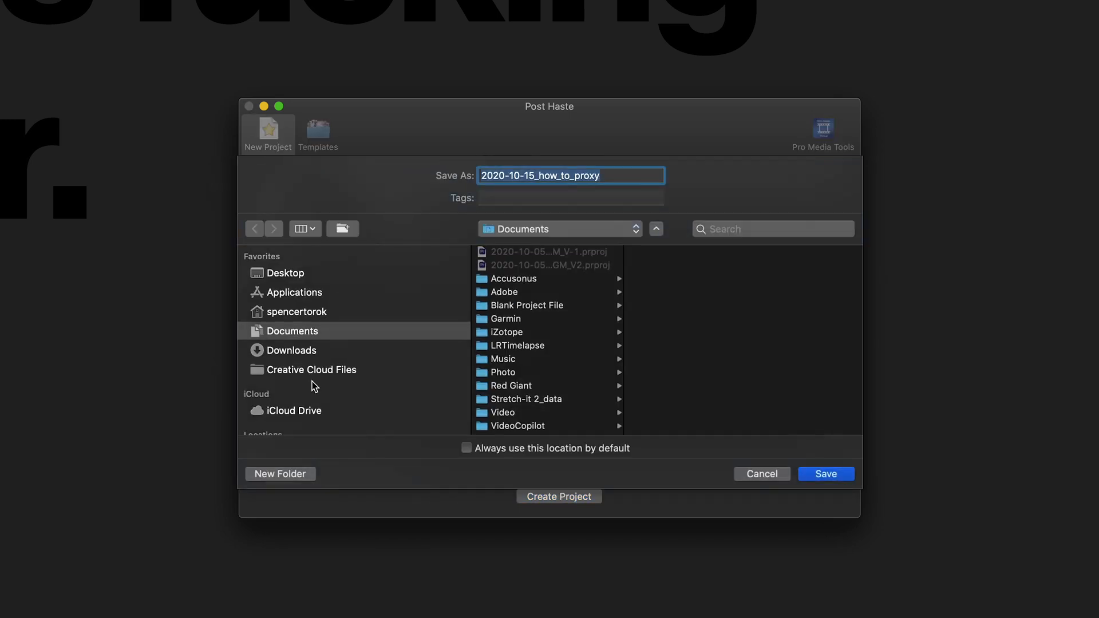
pyautogui.click(826, 474)
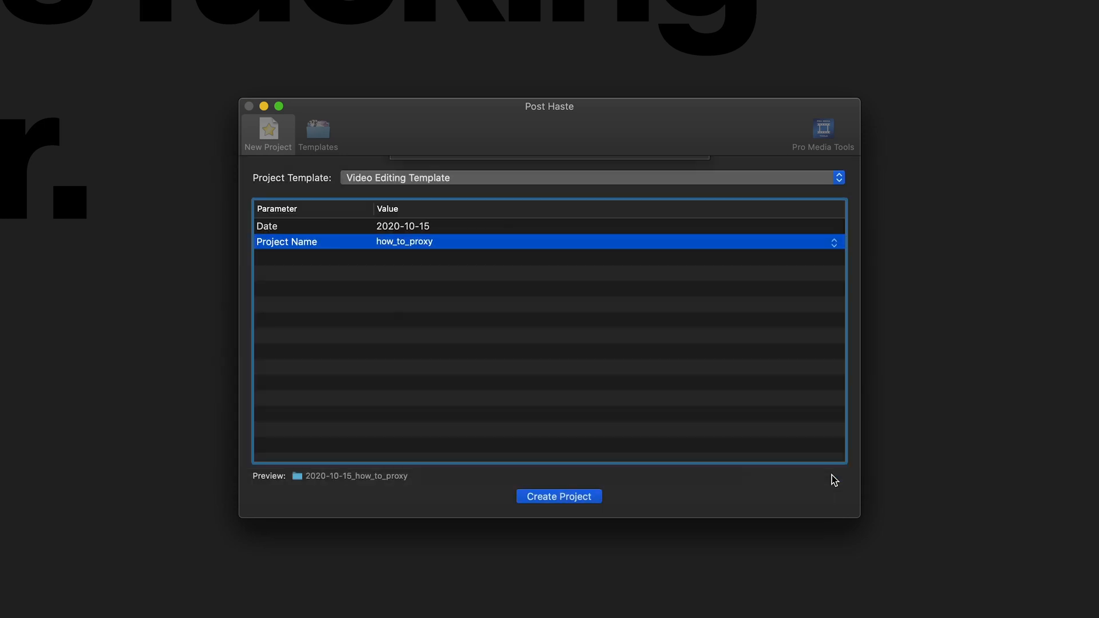
pyautogui.click(558, 495)
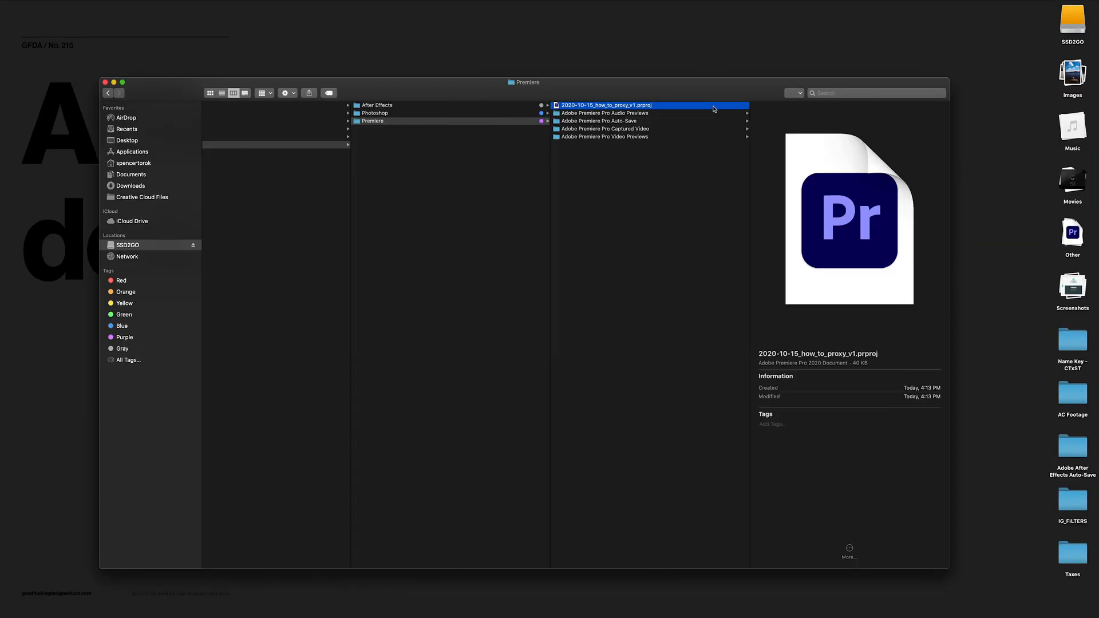
# Step: Open the how_to_proxy .prproj file and switch to the Project panel's bin listing
pyautogui.doubleClick(595, 105)
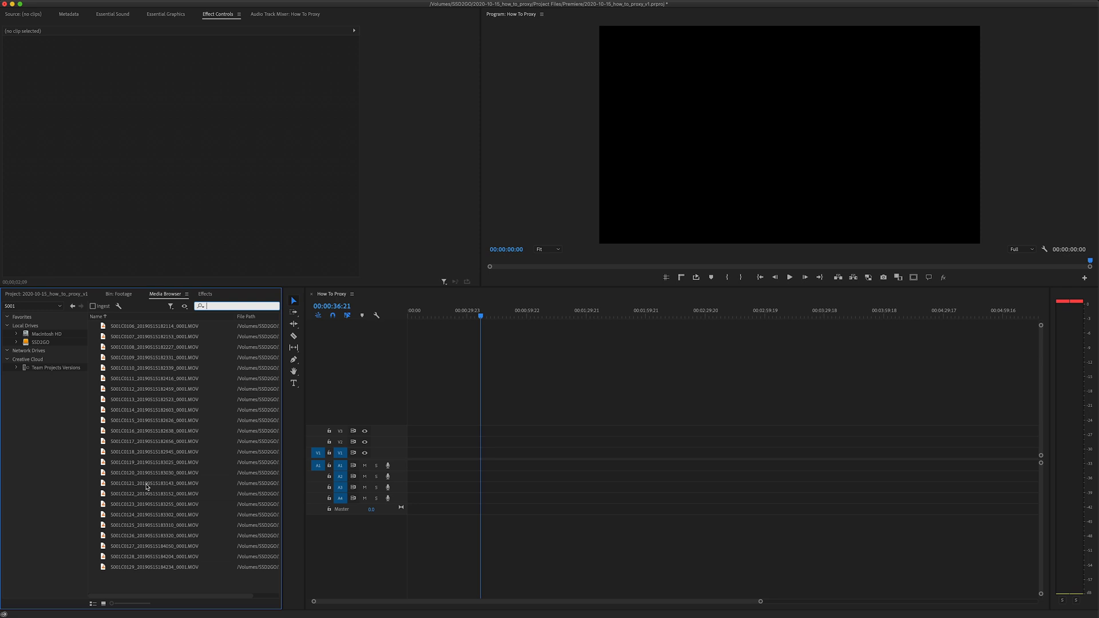
pyautogui.moveTo(179, 370)
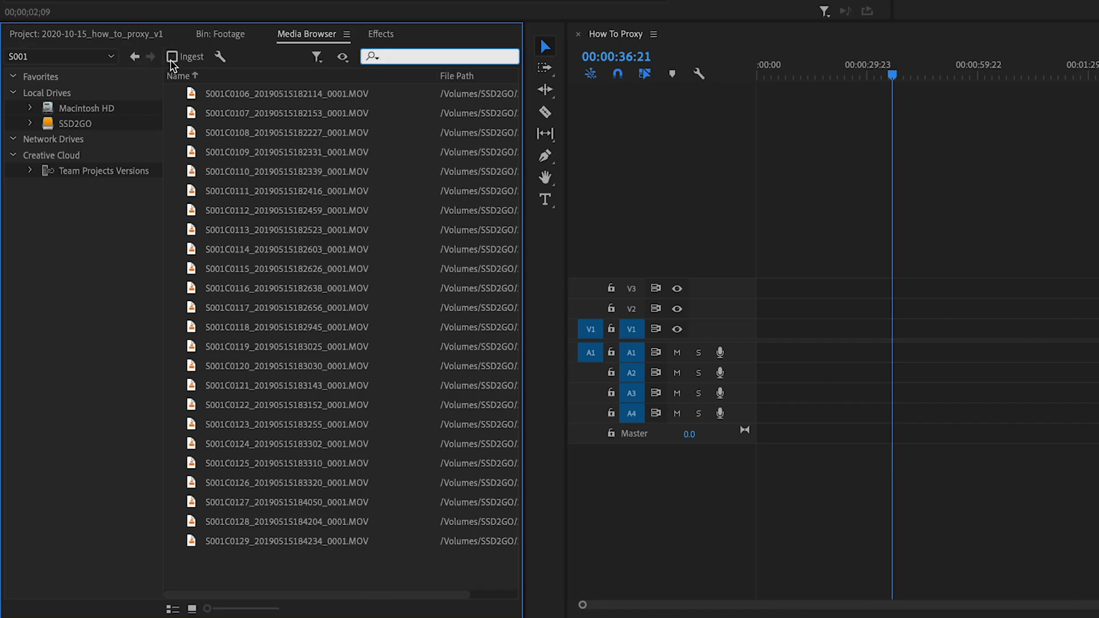
pyautogui.moveTo(153, 41)
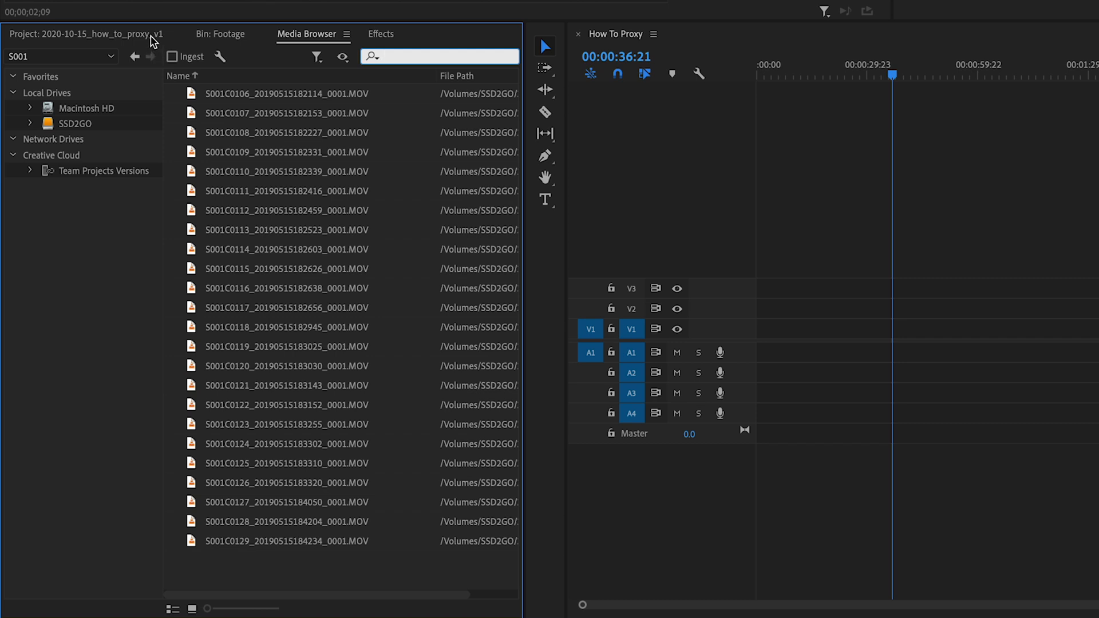
pyautogui.click(84, 33)
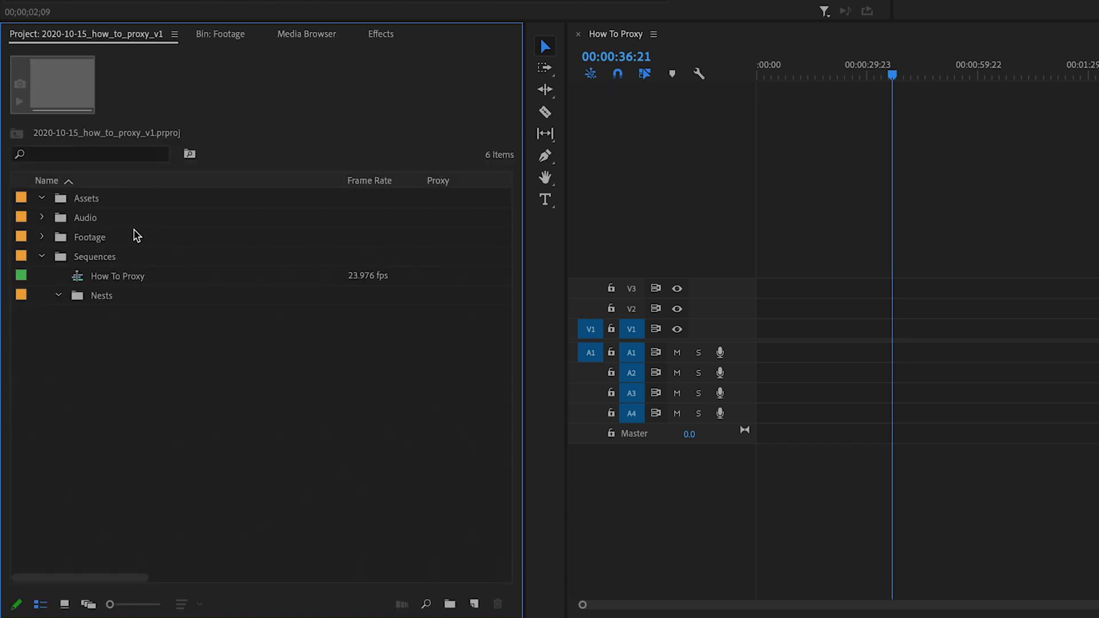
pyautogui.click(219, 33)
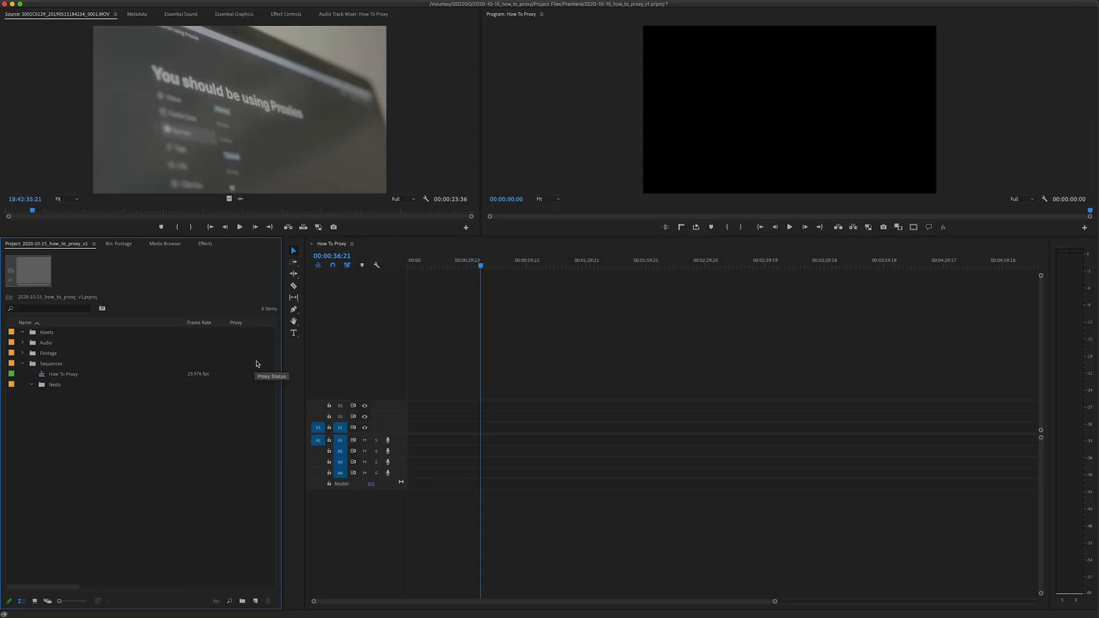
pyautogui.moveTo(256, 363)
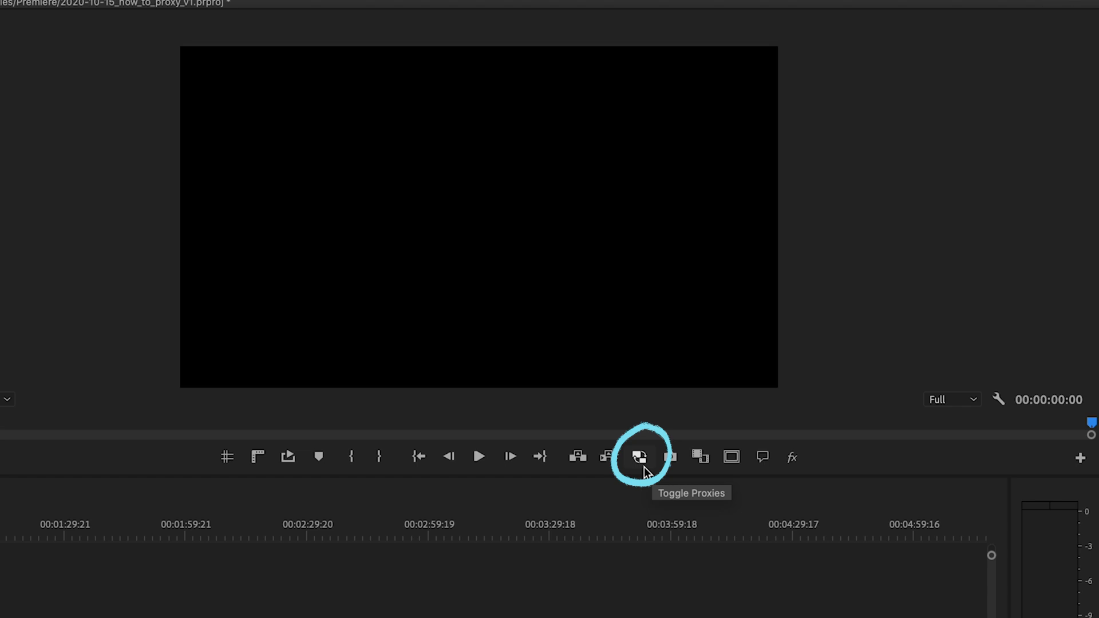
pyautogui.moveTo(616, 482)
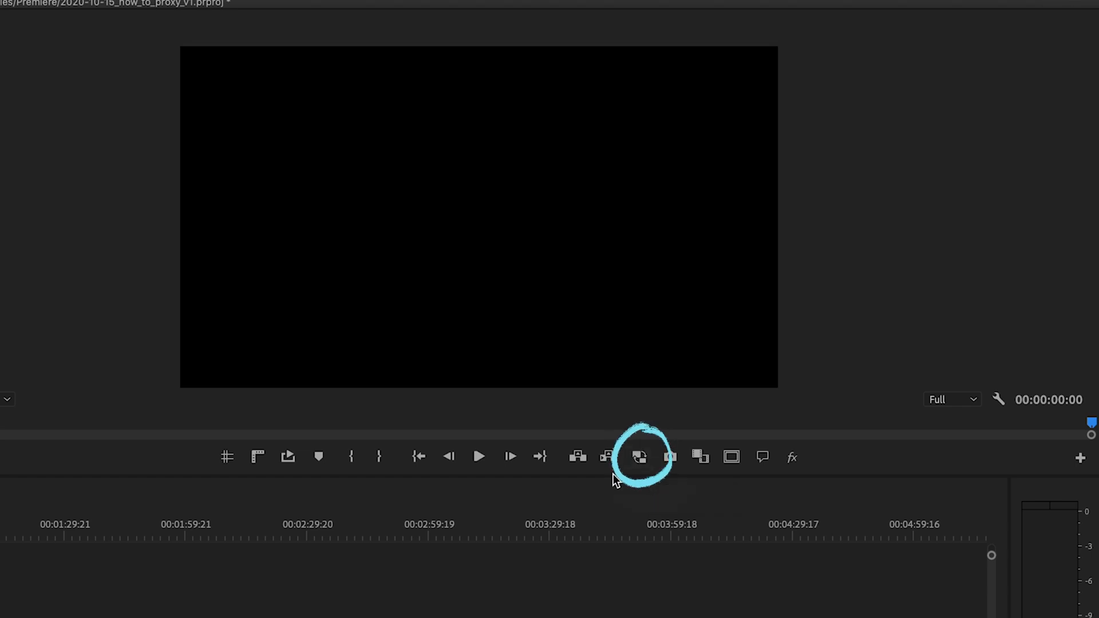
pyautogui.moveTo(1079, 458)
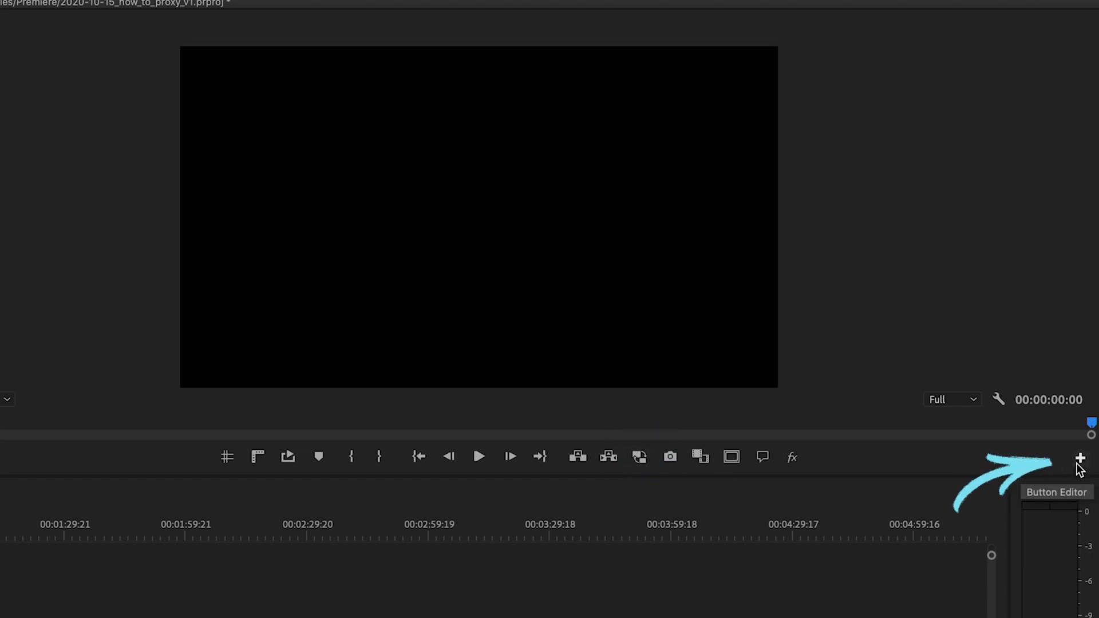
# Step: Add the Toggle Proxies button to the Program Monitor's button bar via the Button Editor
pyautogui.click(1079, 457)
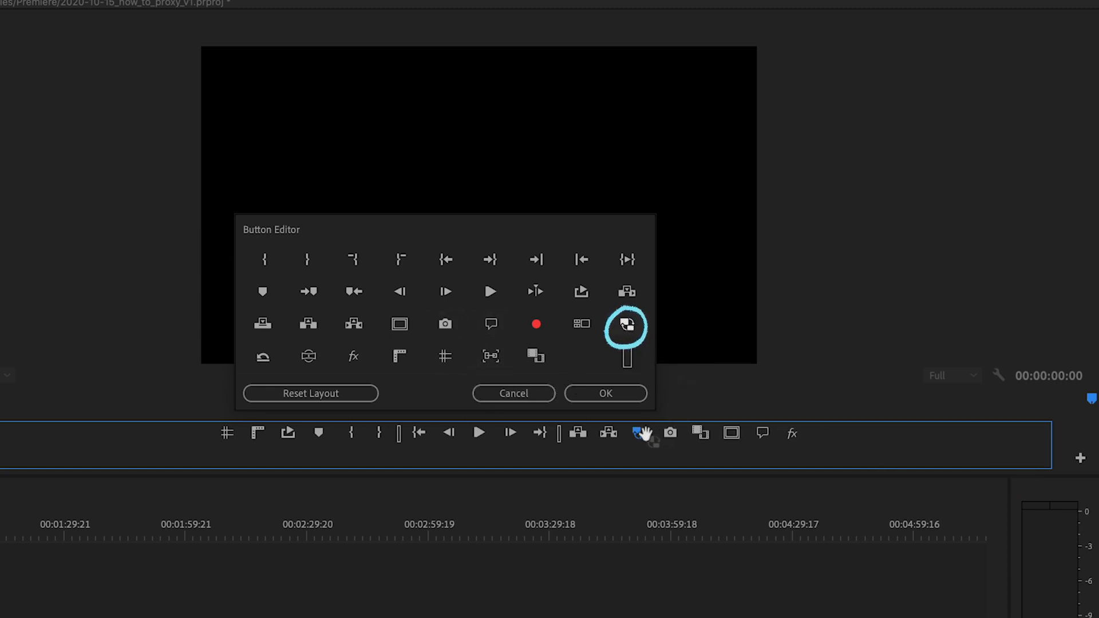
pyautogui.click(604, 393)
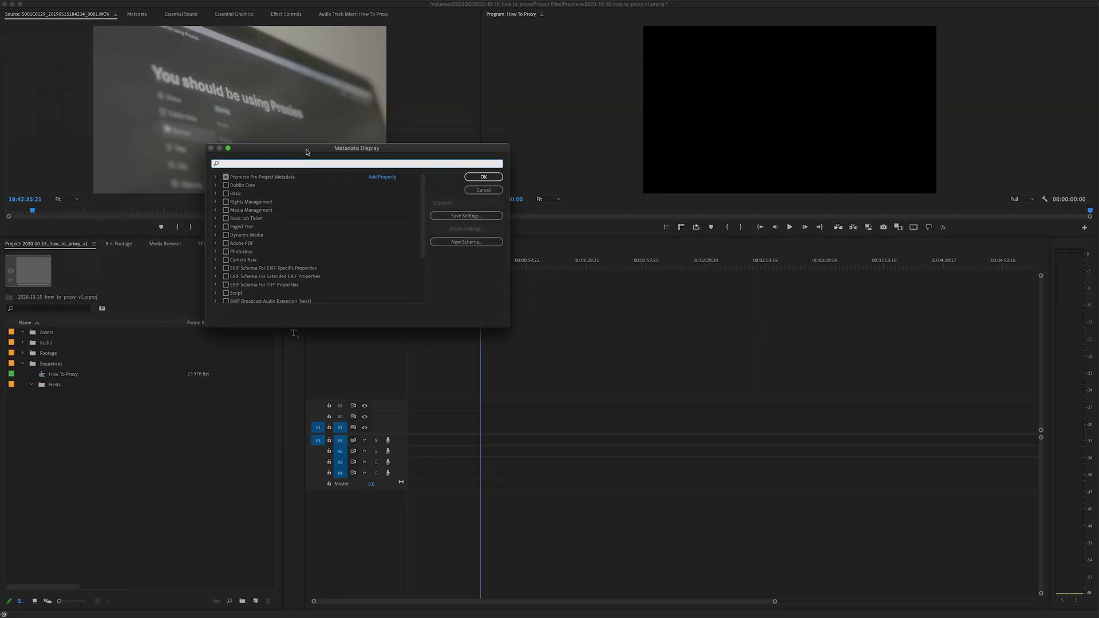
# Step: Search Metadata Display for 'proxy' and enable the Proxy column in the Project panel
pyautogui.write('proxy')
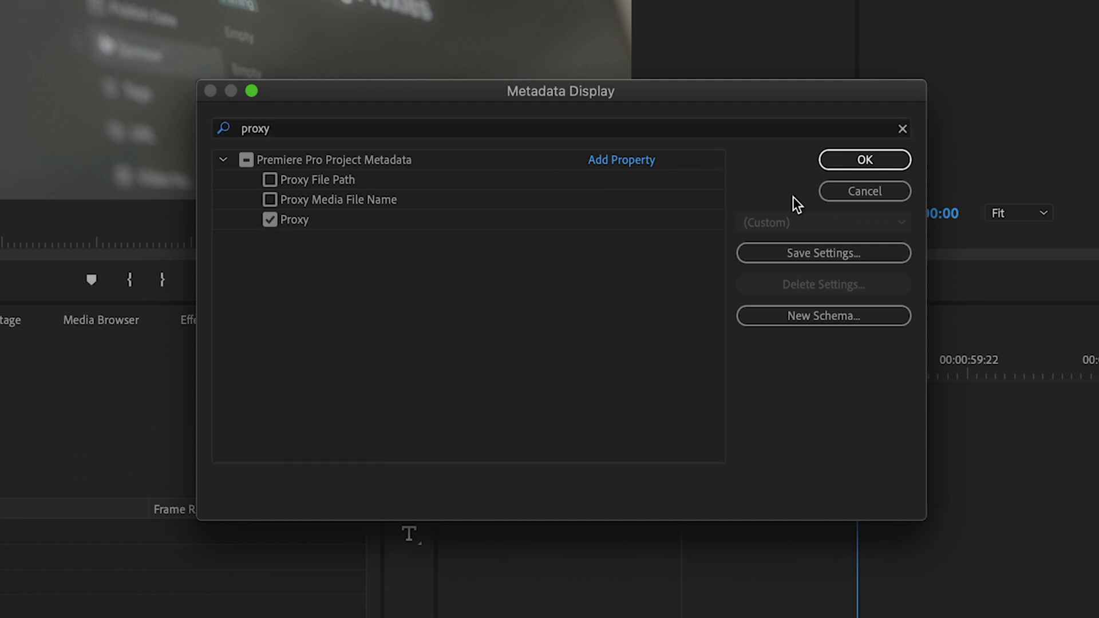
pyautogui.click(863, 160)
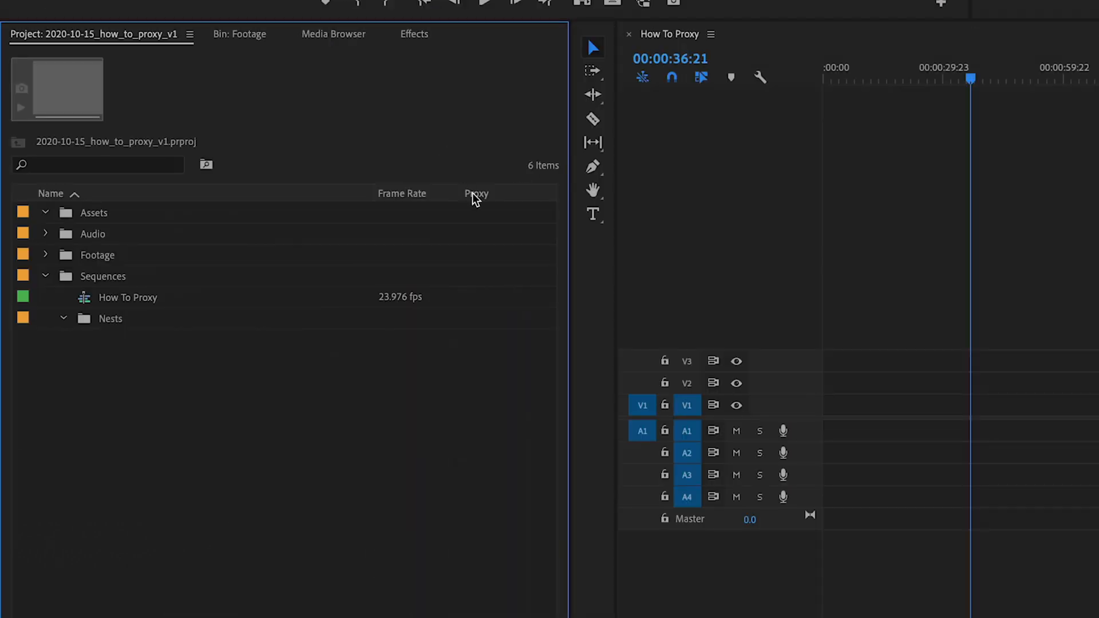
pyautogui.moveTo(479, 202)
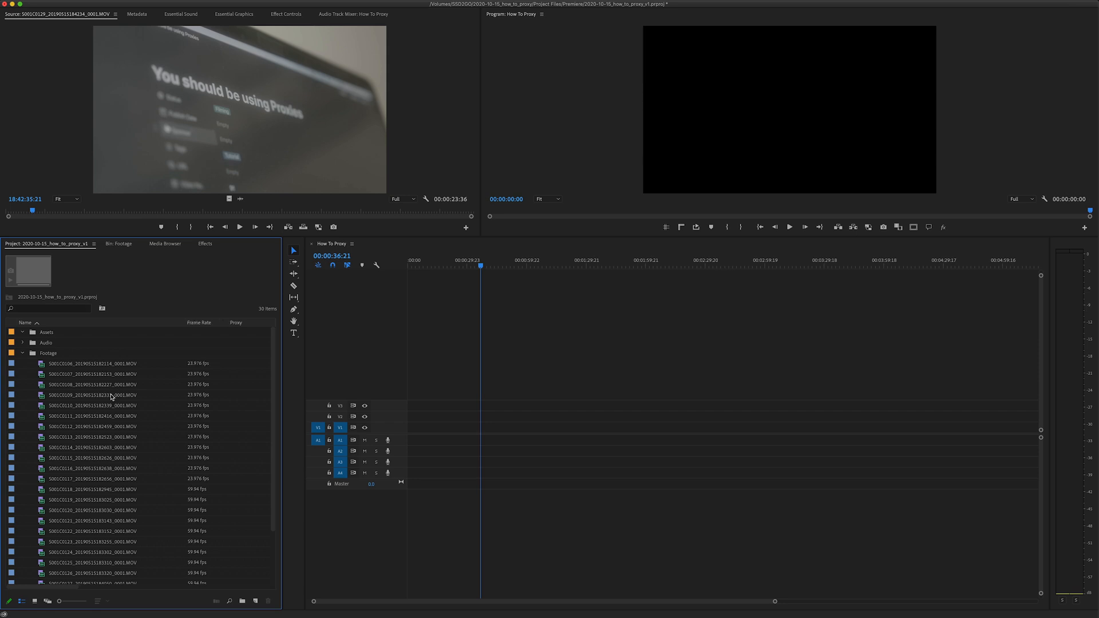
pyautogui.moveTo(215, 401)
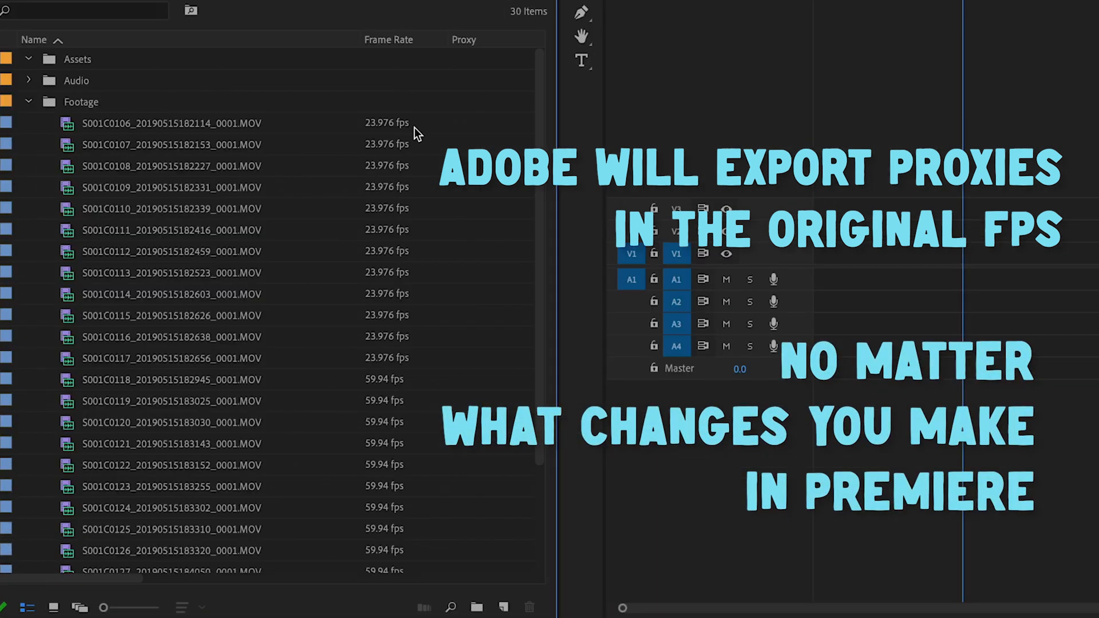
pyautogui.moveTo(406, 137)
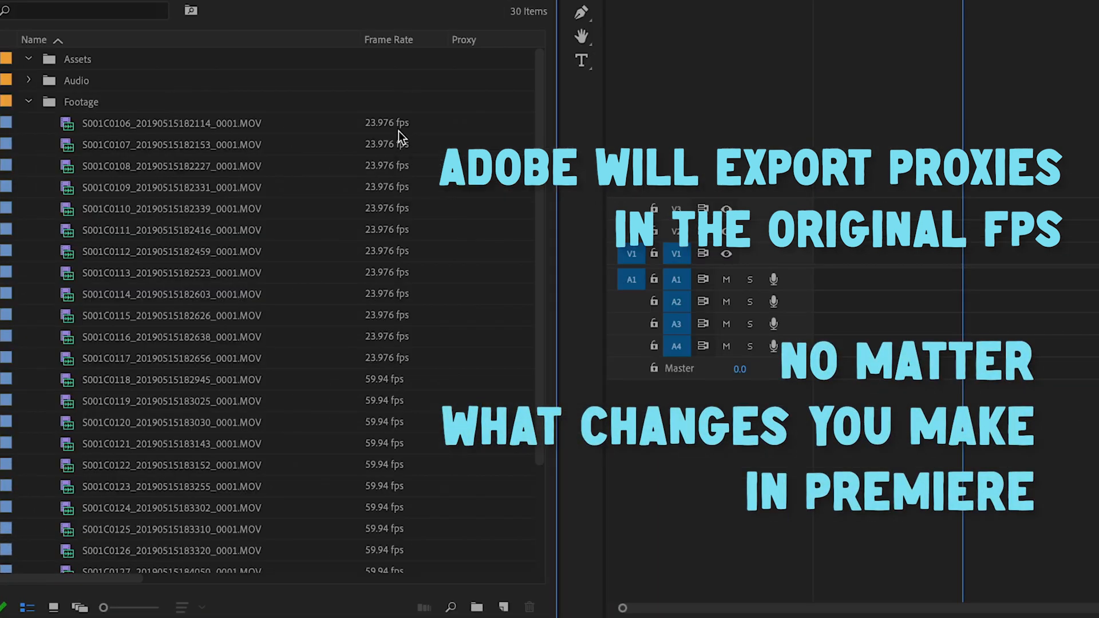
pyautogui.moveTo(277, 145)
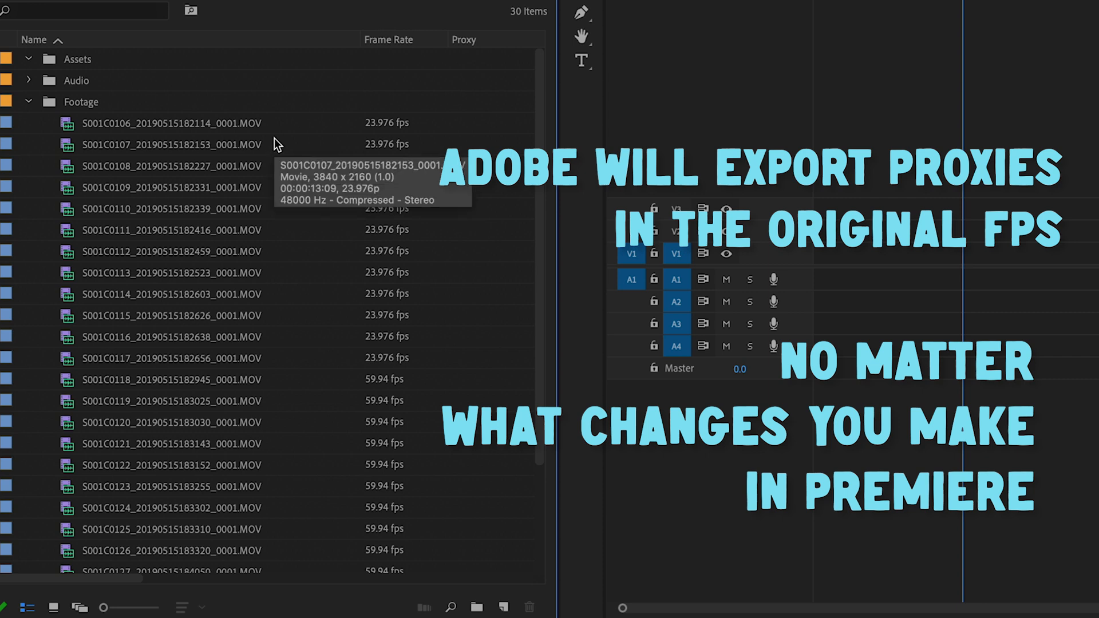
# Step: Select the first 59.94 fps clip in the Footage bin and scroll through the remaining clips
pyautogui.click(172, 379)
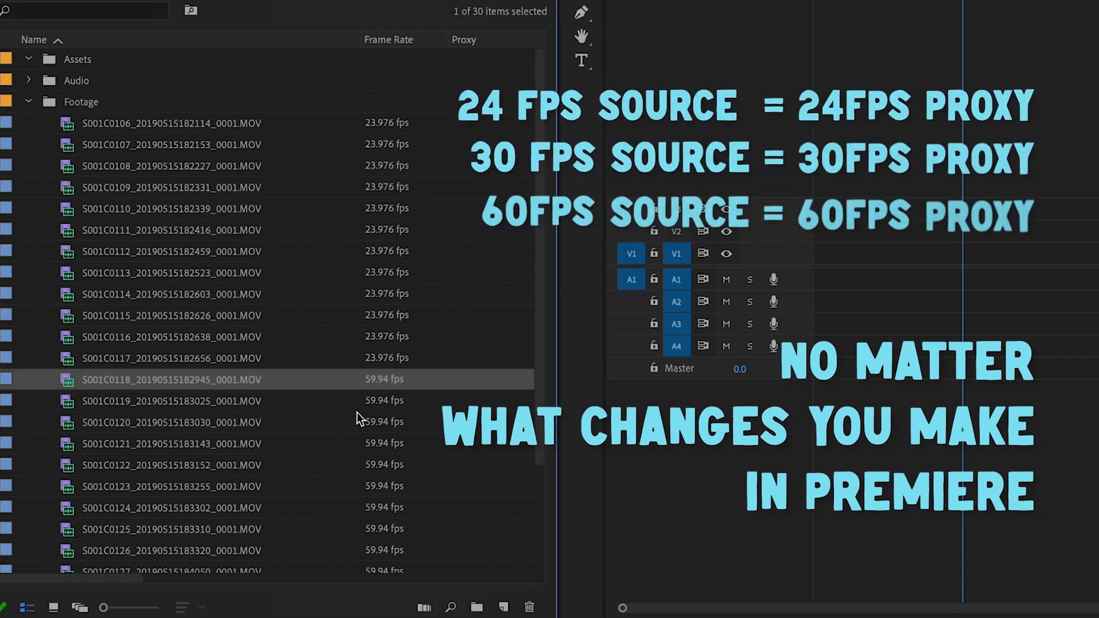
pyautogui.scroll(-3)
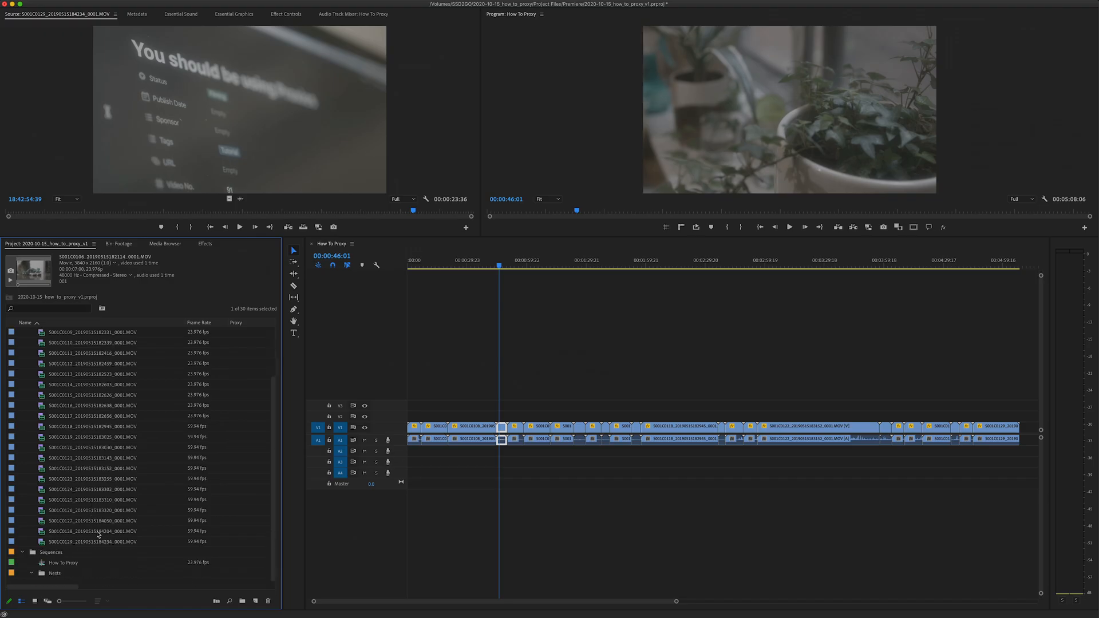
pyautogui.moveTo(98, 531)
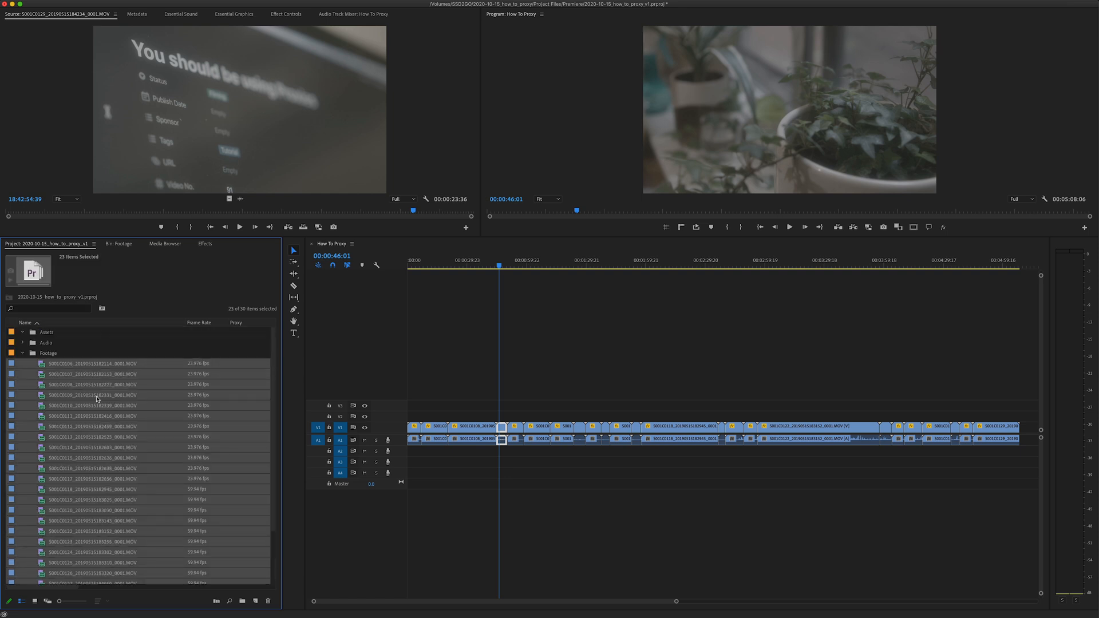
# Step: Choose Proxy > Create Proxies for all selected footage clips
pyautogui.rightClick(91, 395)
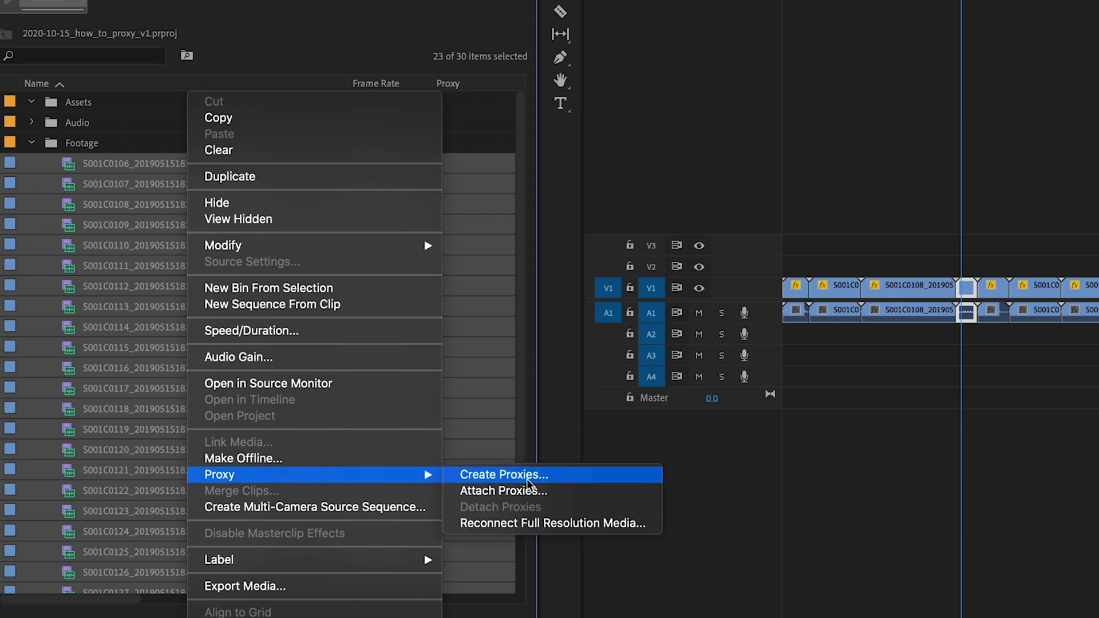
pyautogui.click(498, 474)
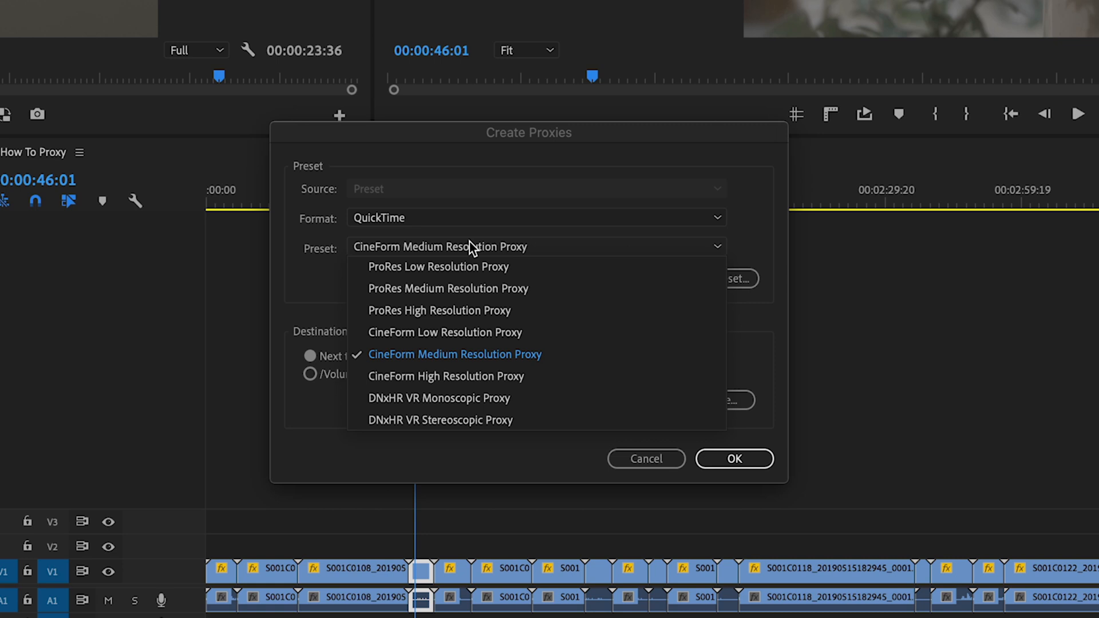
pyautogui.moveTo(453, 288)
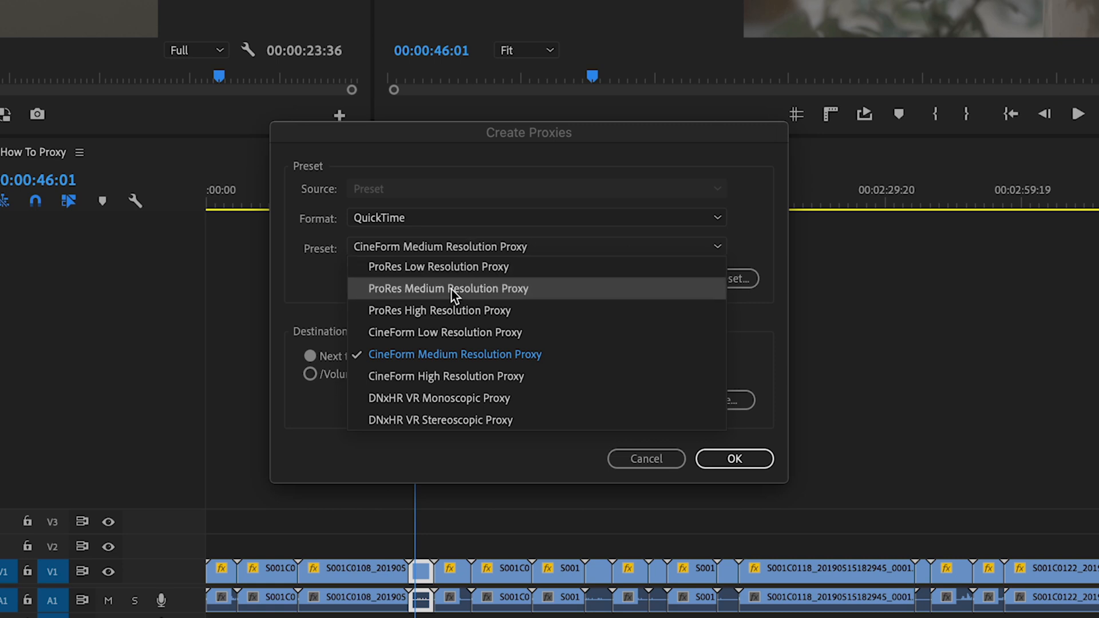
pyautogui.moveTo(476, 257)
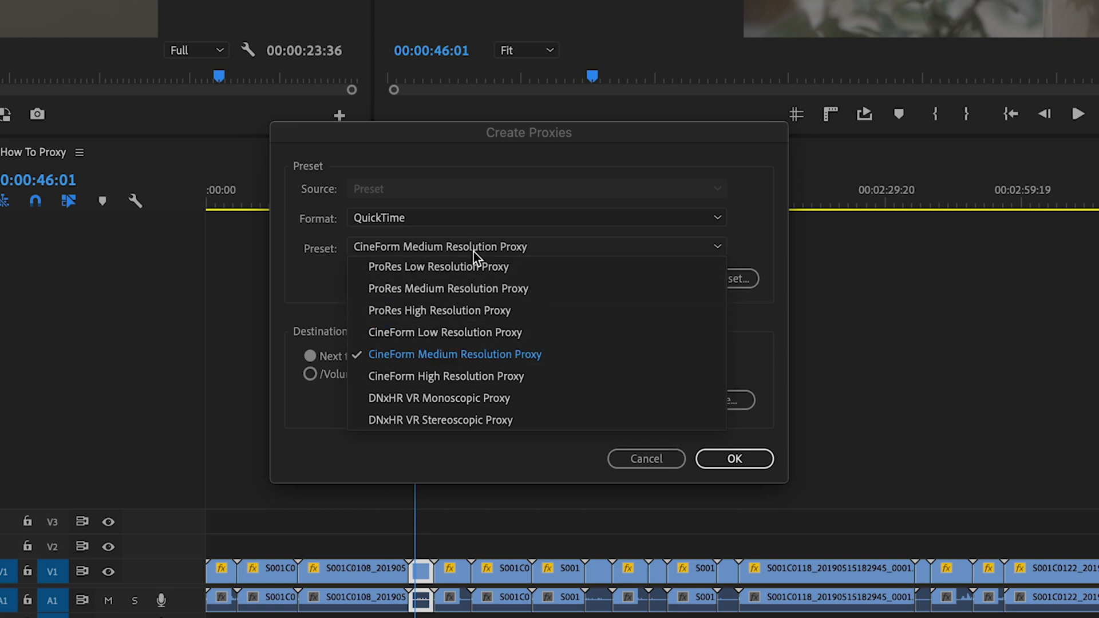
pyautogui.moveTo(469, 289)
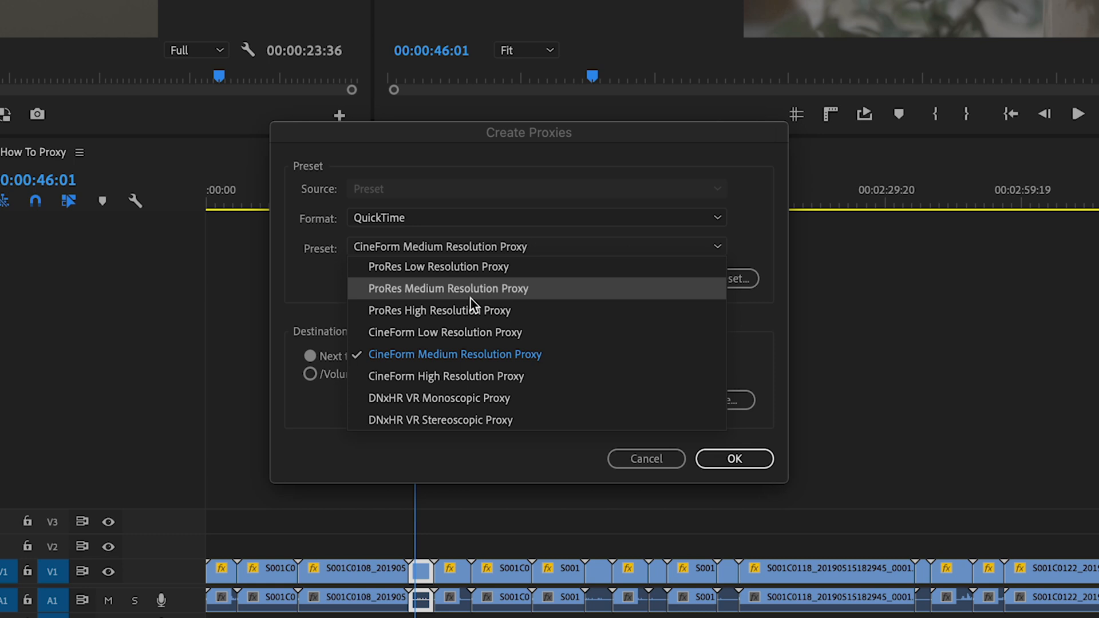
pyautogui.moveTo(463, 332)
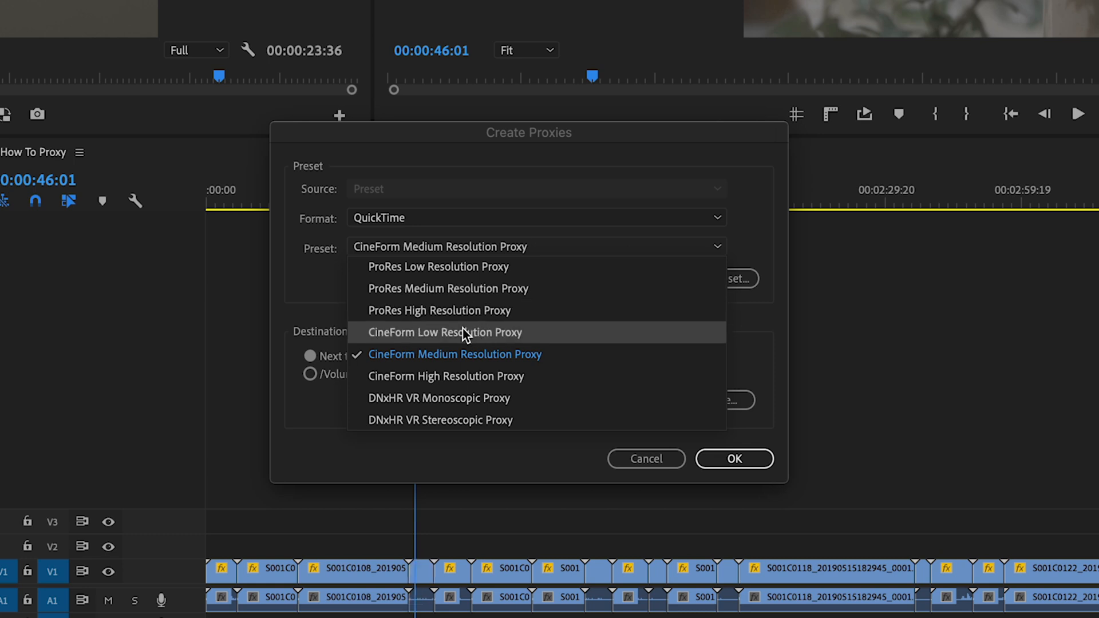
pyautogui.moveTo(468, 294)
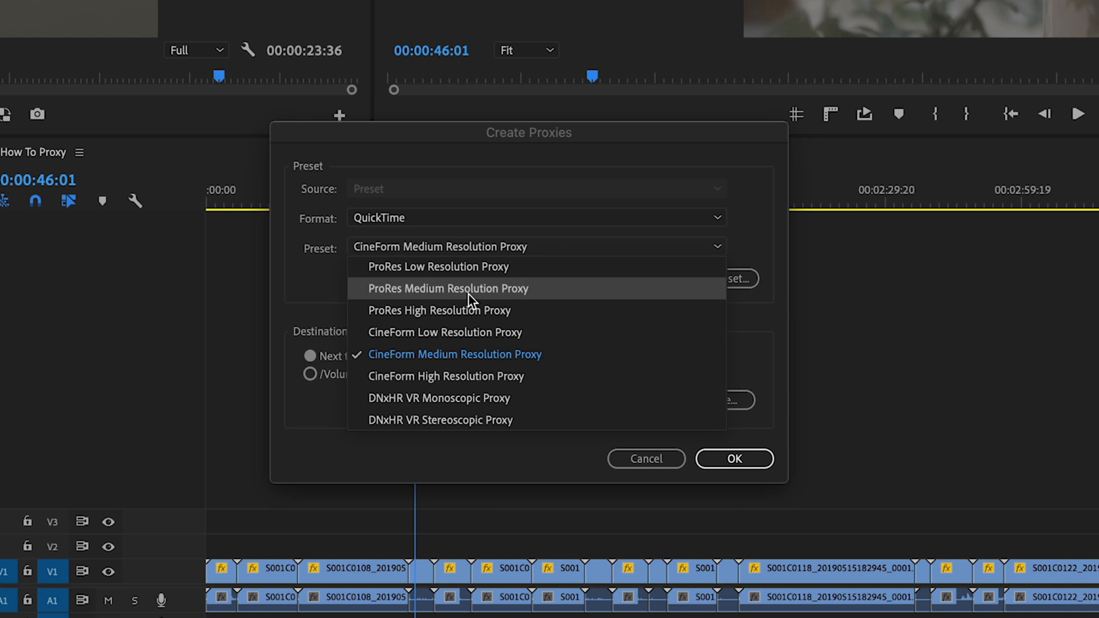
pyautogui.moveTo(538, 290)
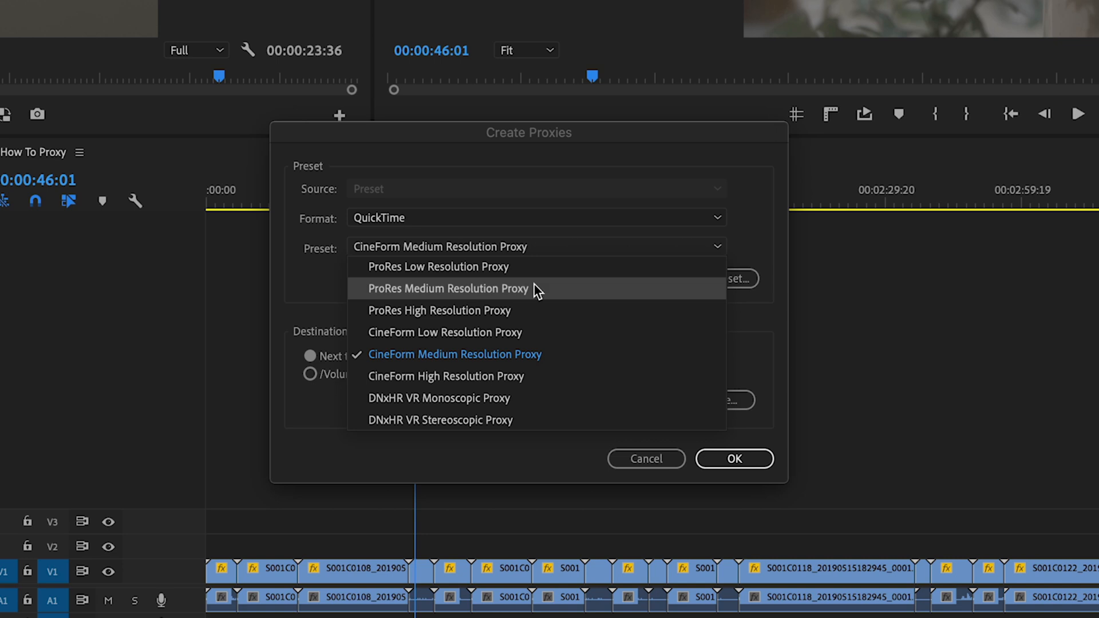
pyautogui.moveTo(495, 294)
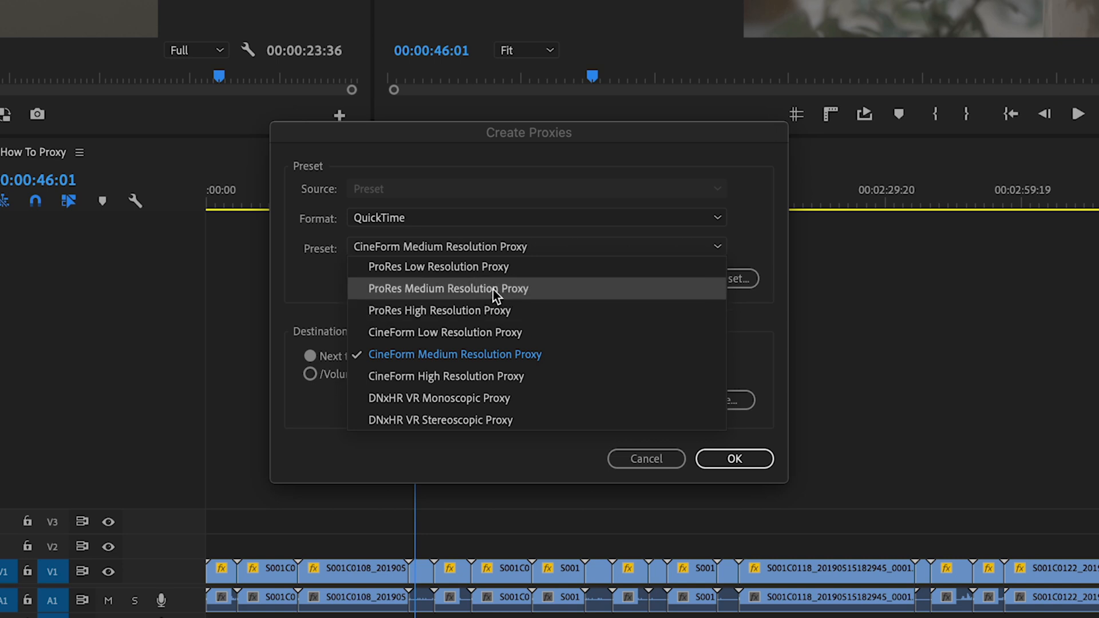
pyautogui.moveTo(405, 369)
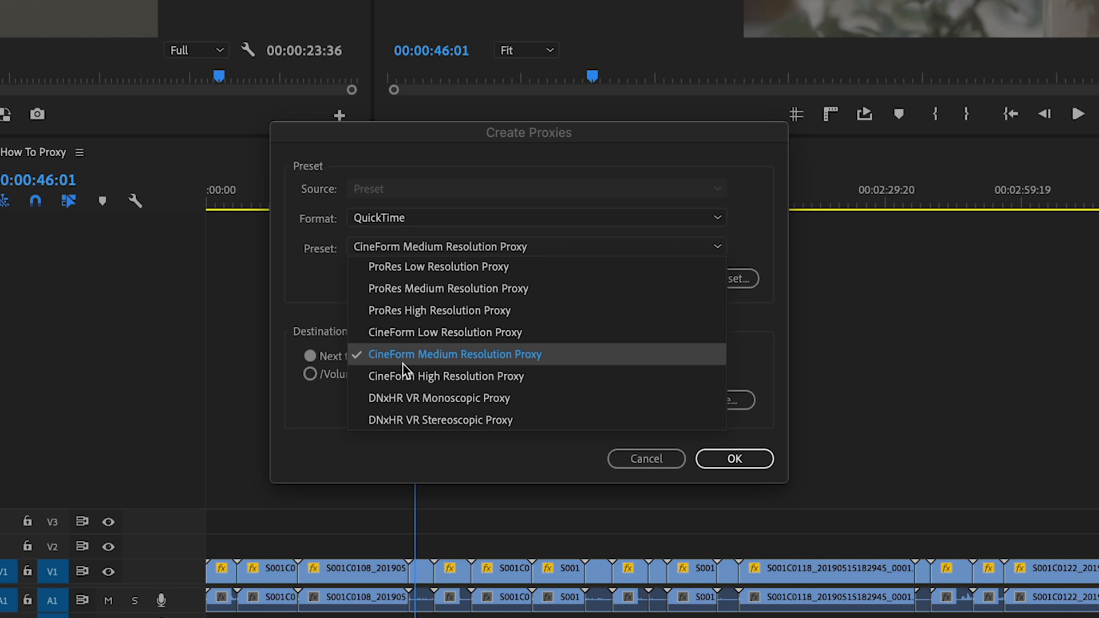
pyautogui.moveTo(432, 367)
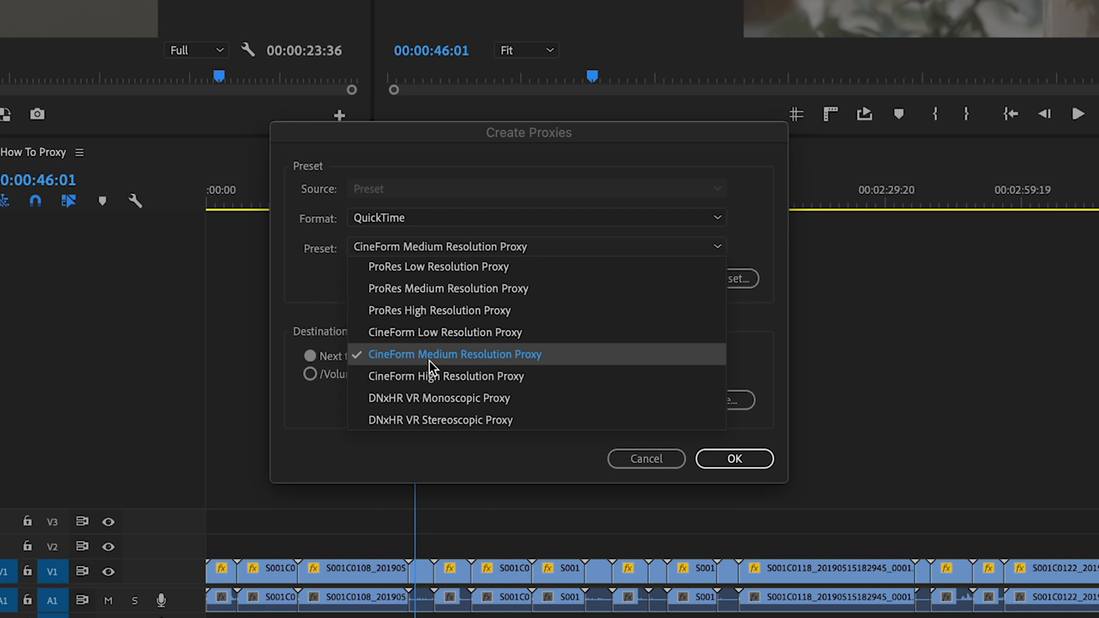
pyautogui.moveTo(453, 350)
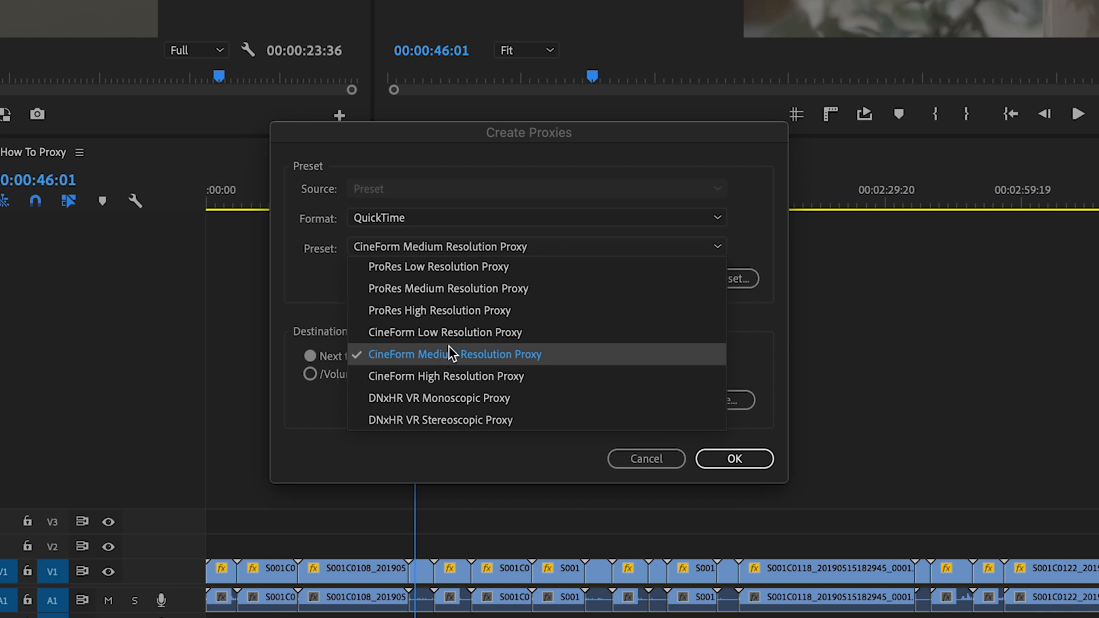
pyautogui.moveTo(488, 332)
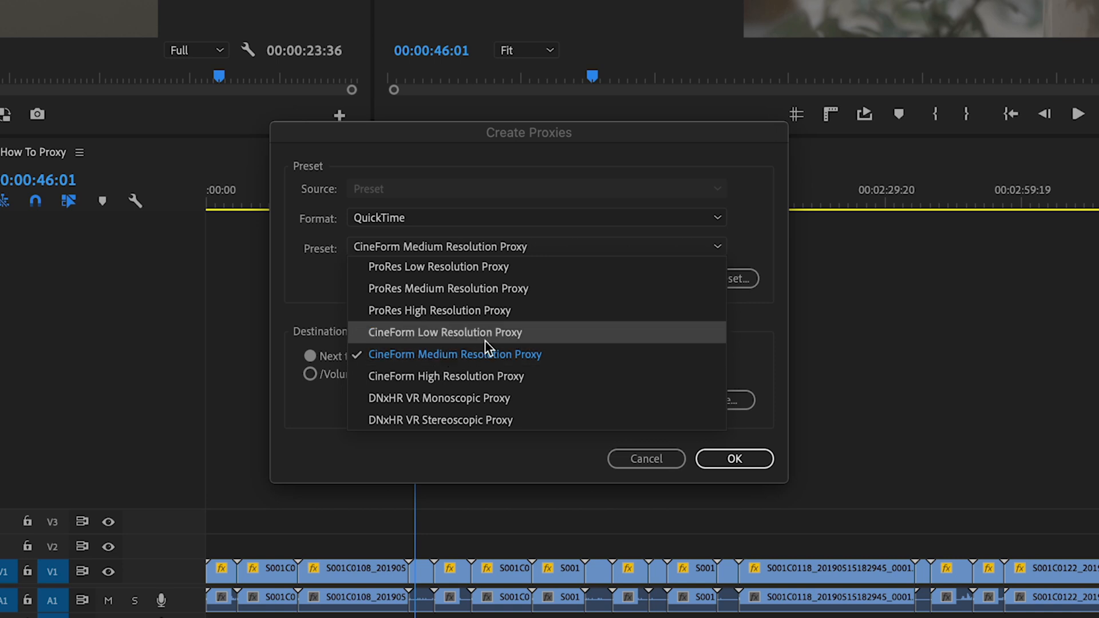
pyautogui.moveTo(466, 364)
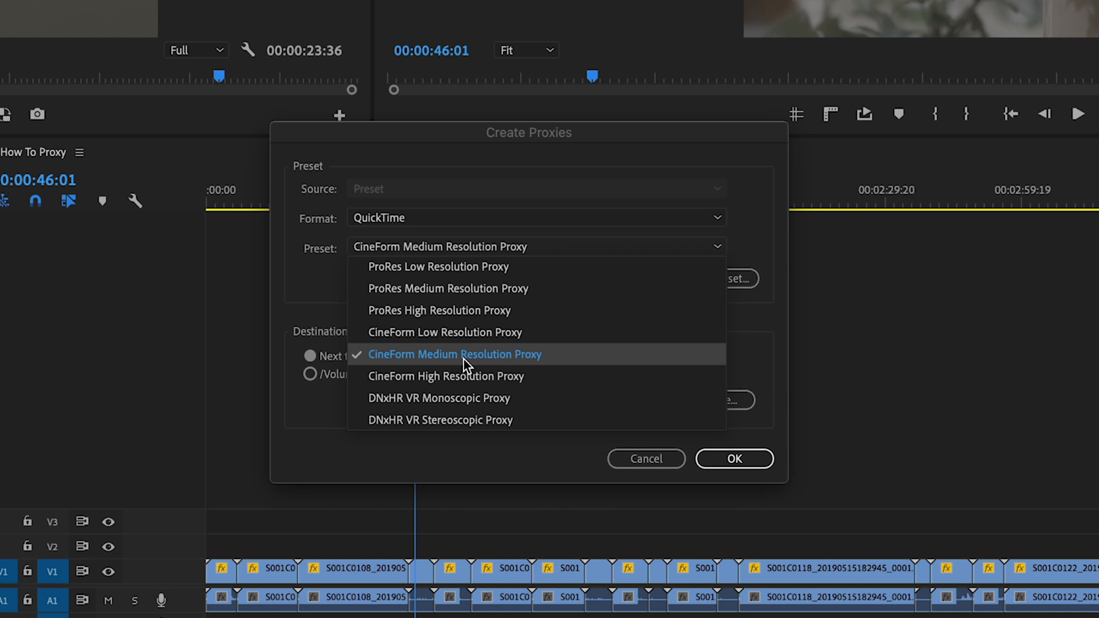
# Step: Keep the CineForm Medium Resolution Proxy preset next to original media and queue the proxies
pyautogui.click(455, 353)
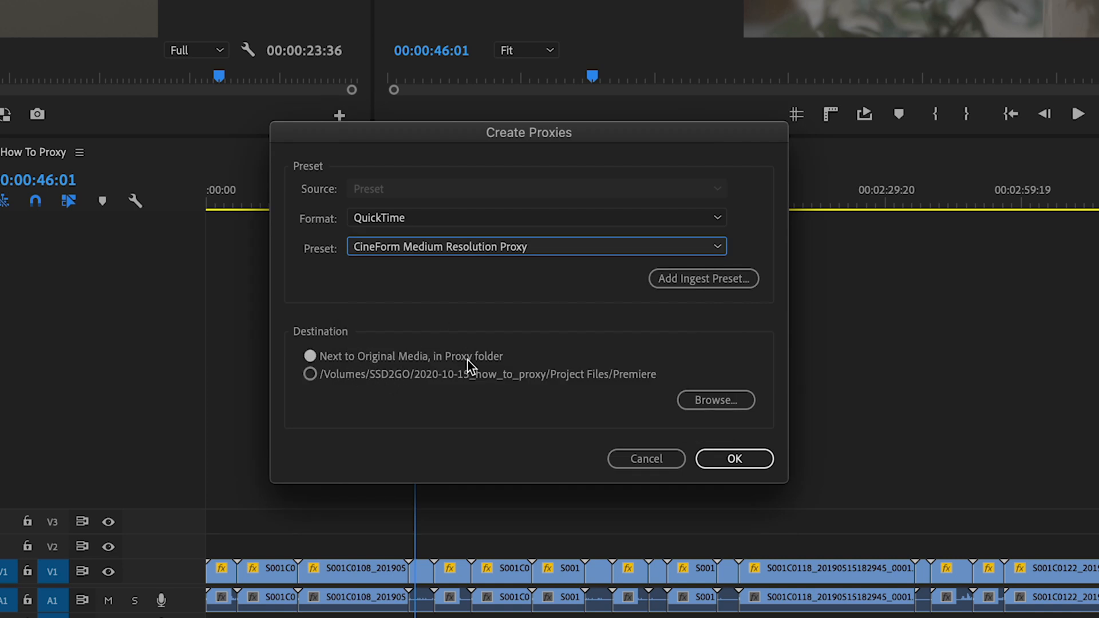
pyautogui.moveTo(764, 431)
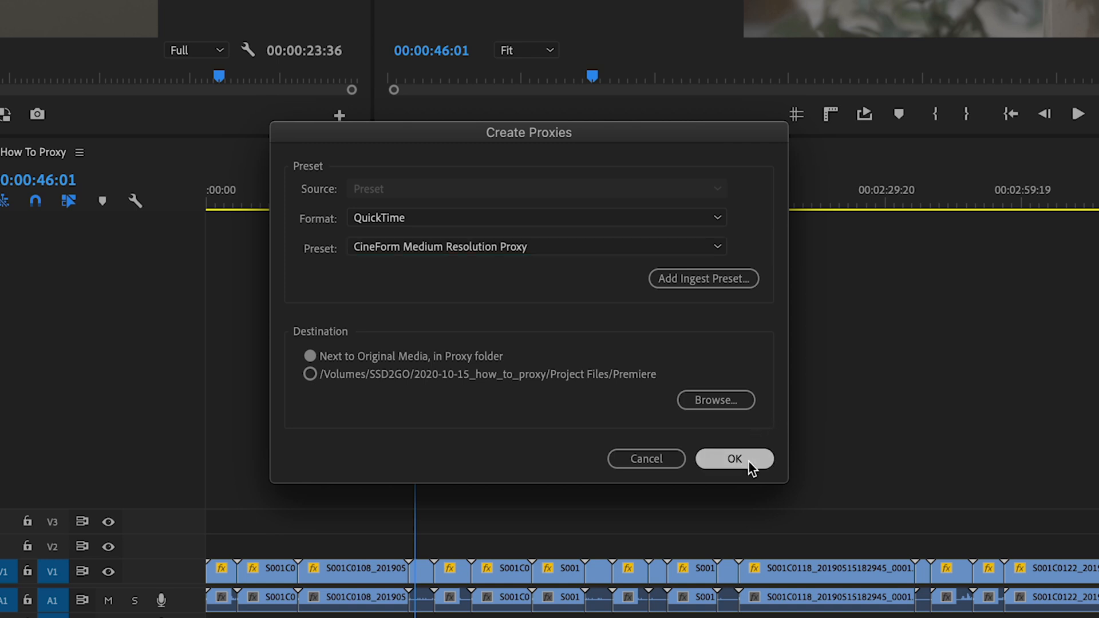
pyautogui.click(733, 458)
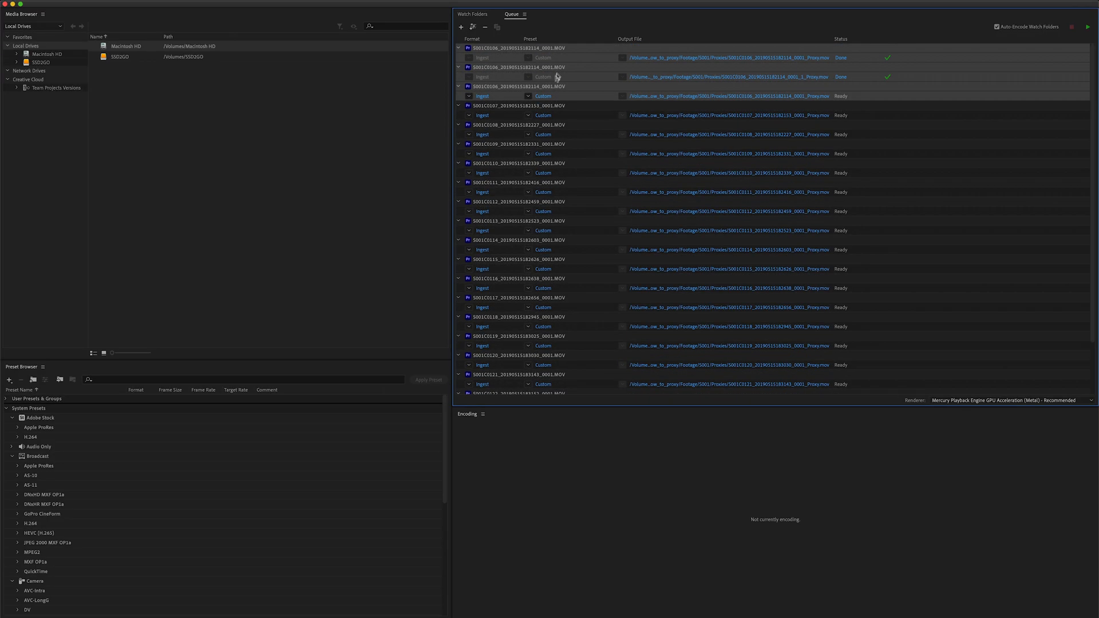
# Step: Run the Media Encoder queue to render the proxy ingest jobs
pyautogui.click(1089, 26)
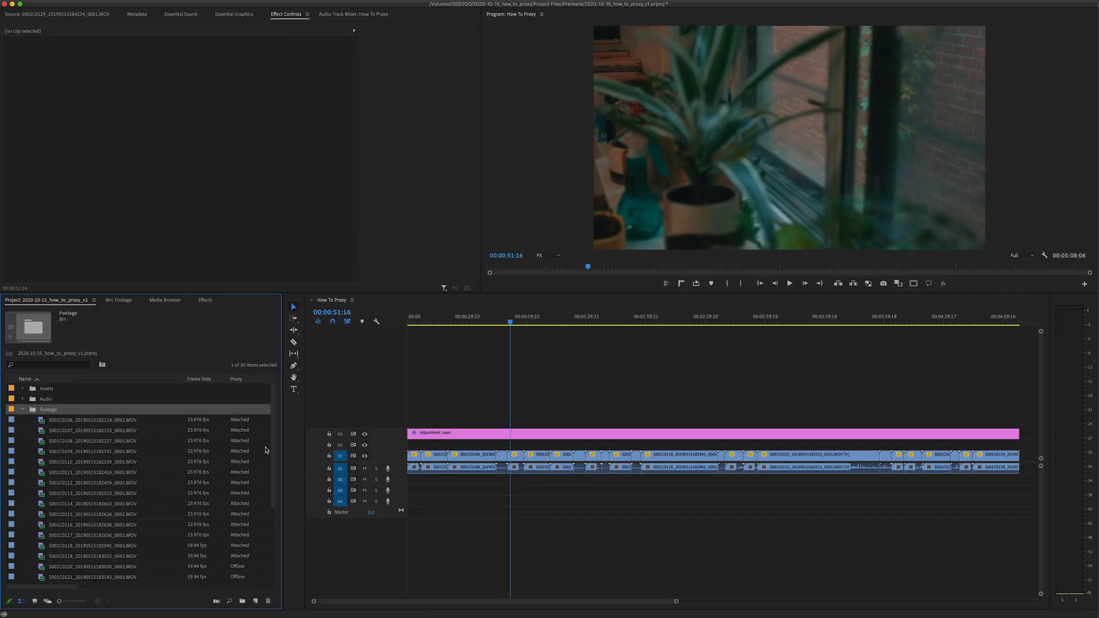
pyautogui.moveTo(242, 426)
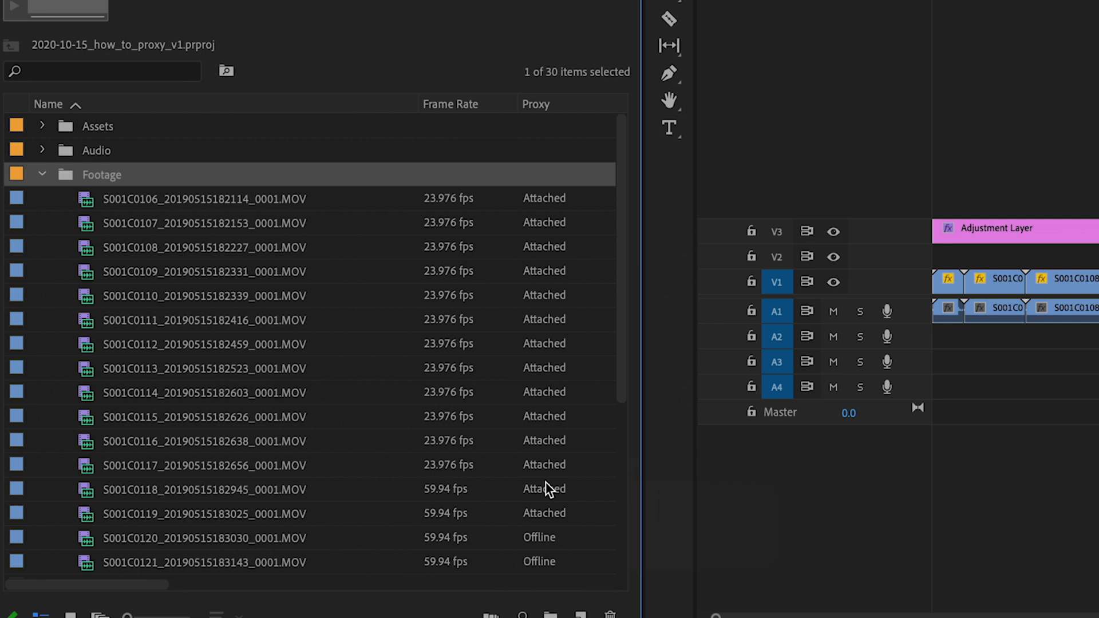
pyautogui.moveTo(554, 550)
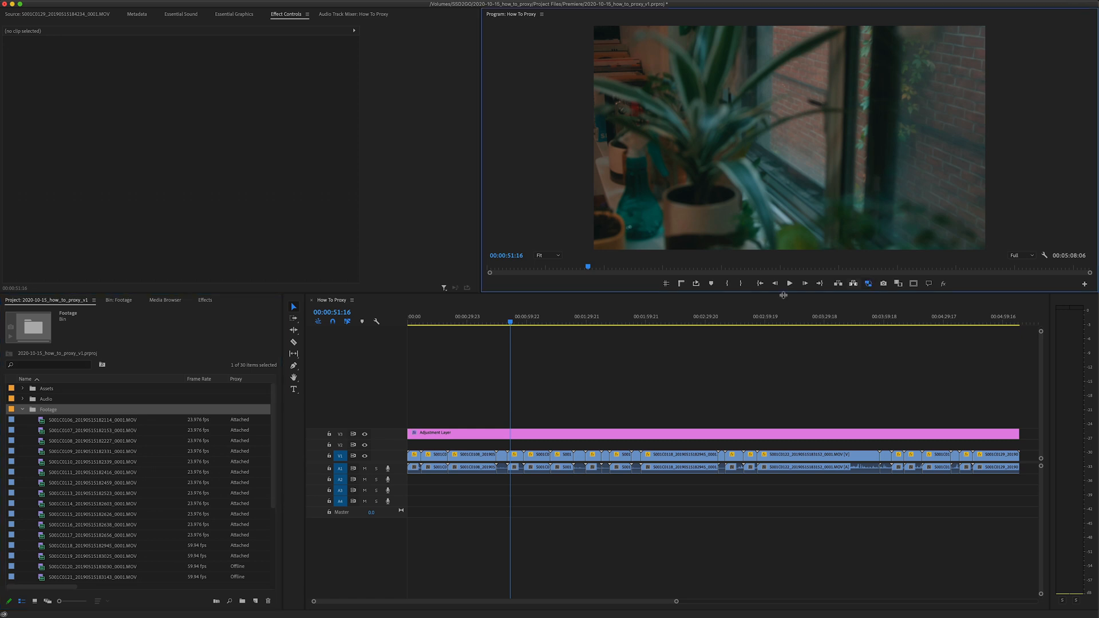
pyautogui.click(473, 461)
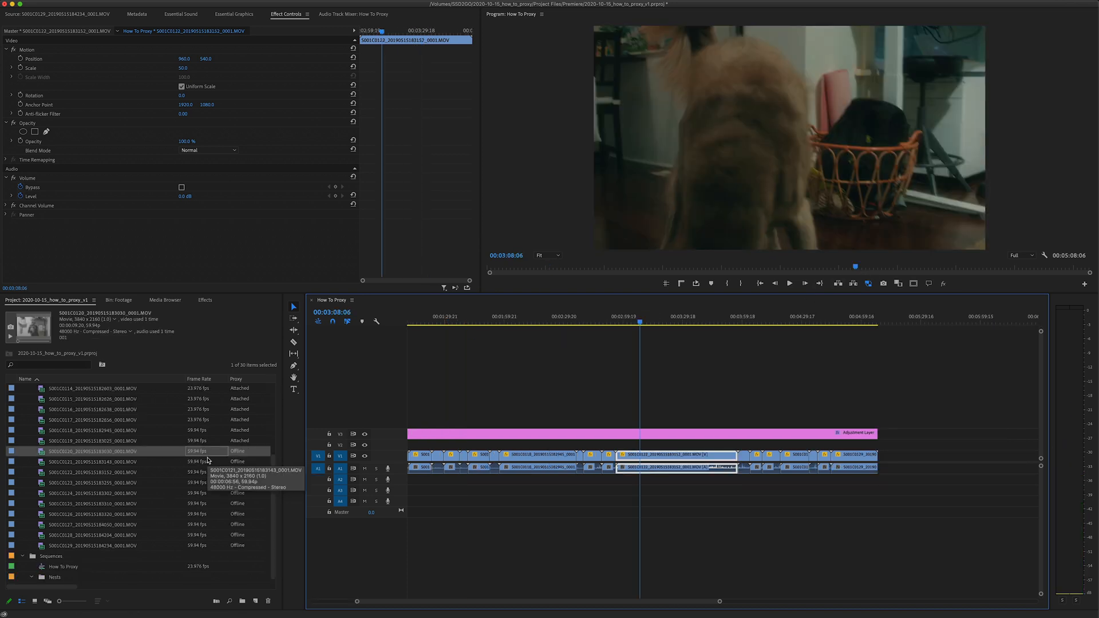
pyautogui.moveTo(198, 543)
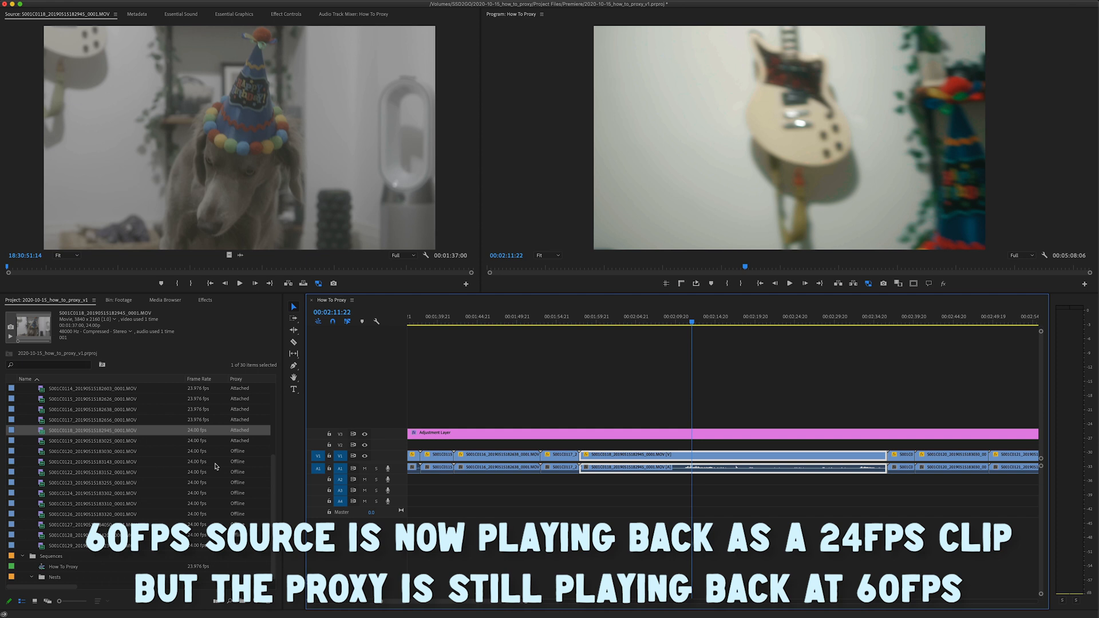
pyautogui.moveTo(214, 462)
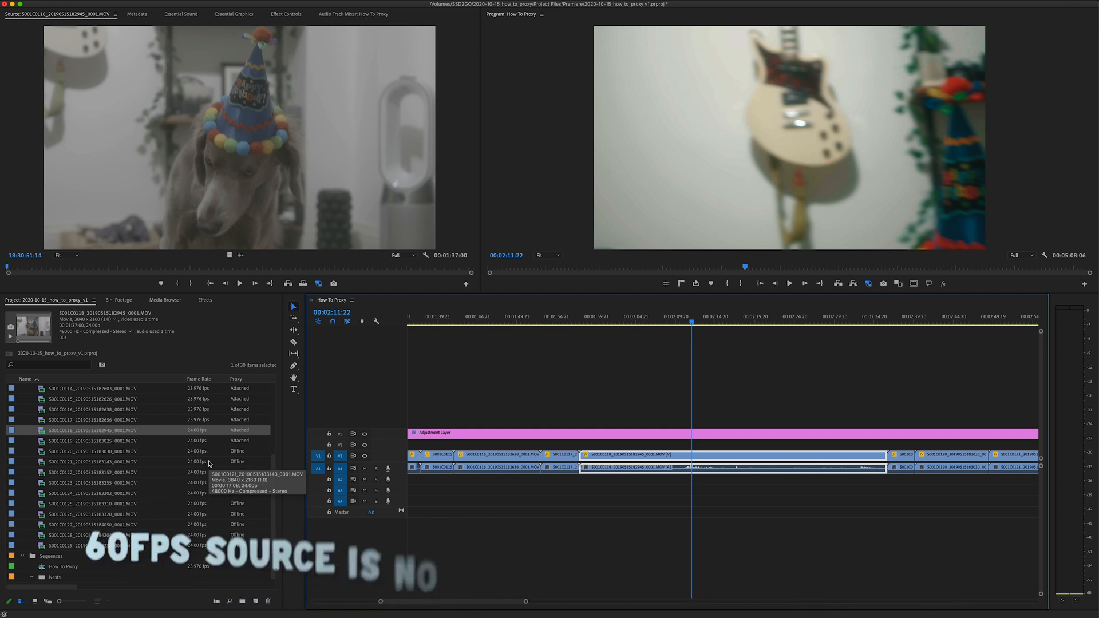
pyautogui.moveTo(202, 436)
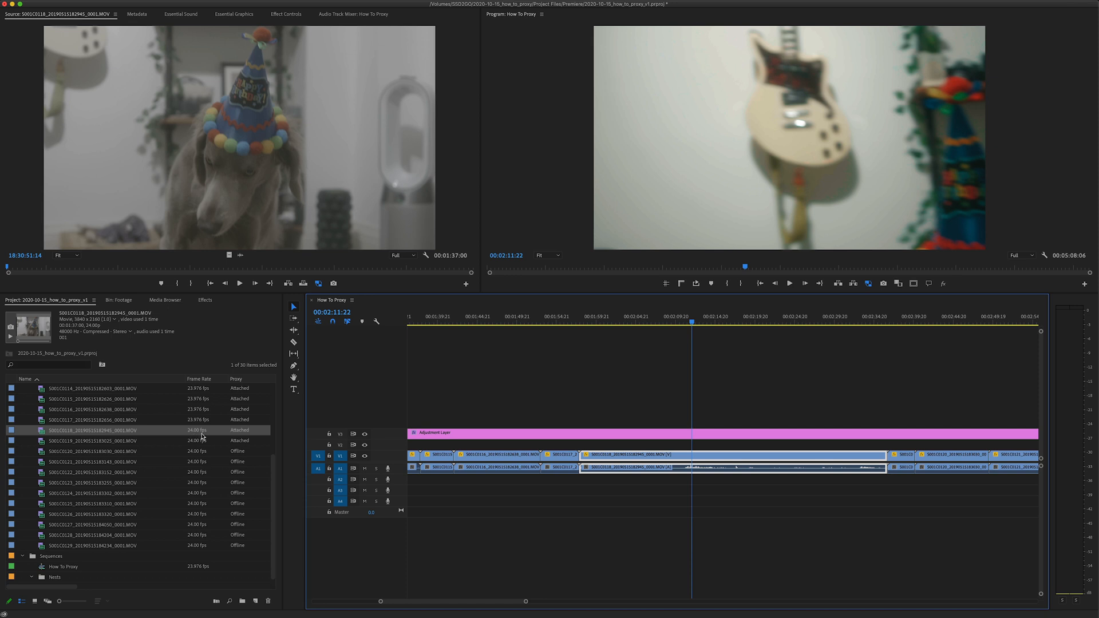
pyautogui.moveTo(182, 456)
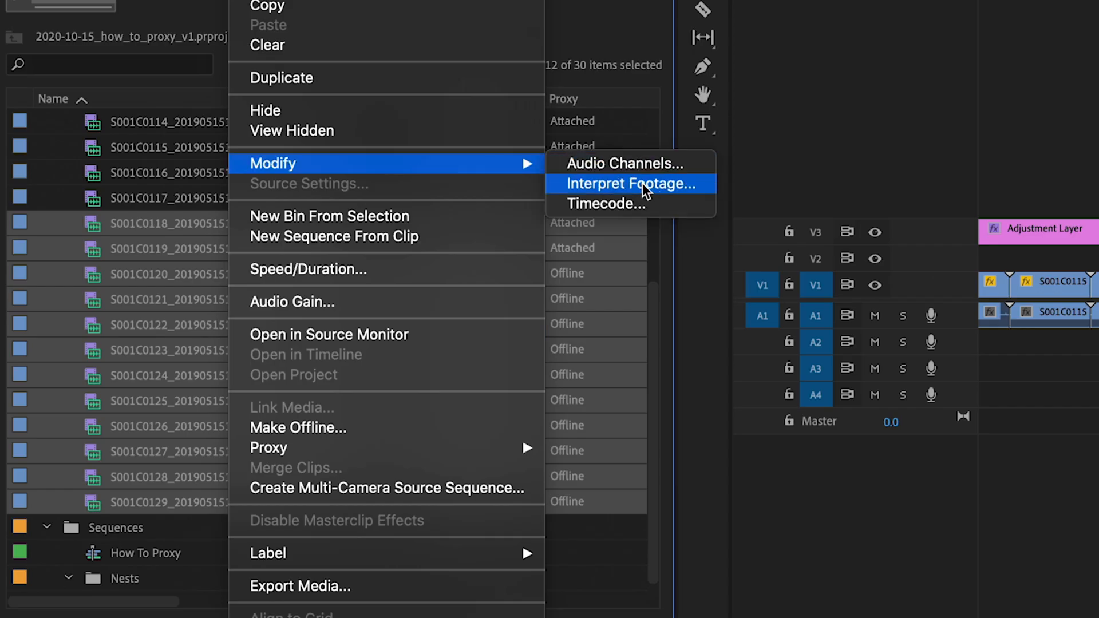
pyautogui.moveTo(382, 448)
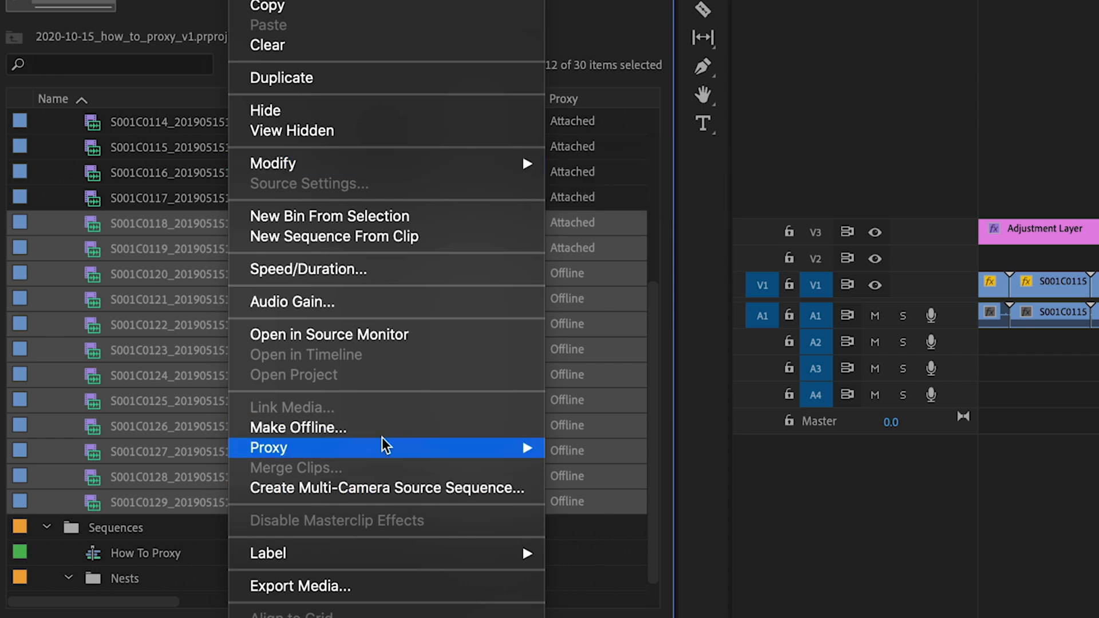
# Step: Create CineForm Medium Resolution proxies for the twelve retimed 24 fps clips
pyautogui.click(268, 448)
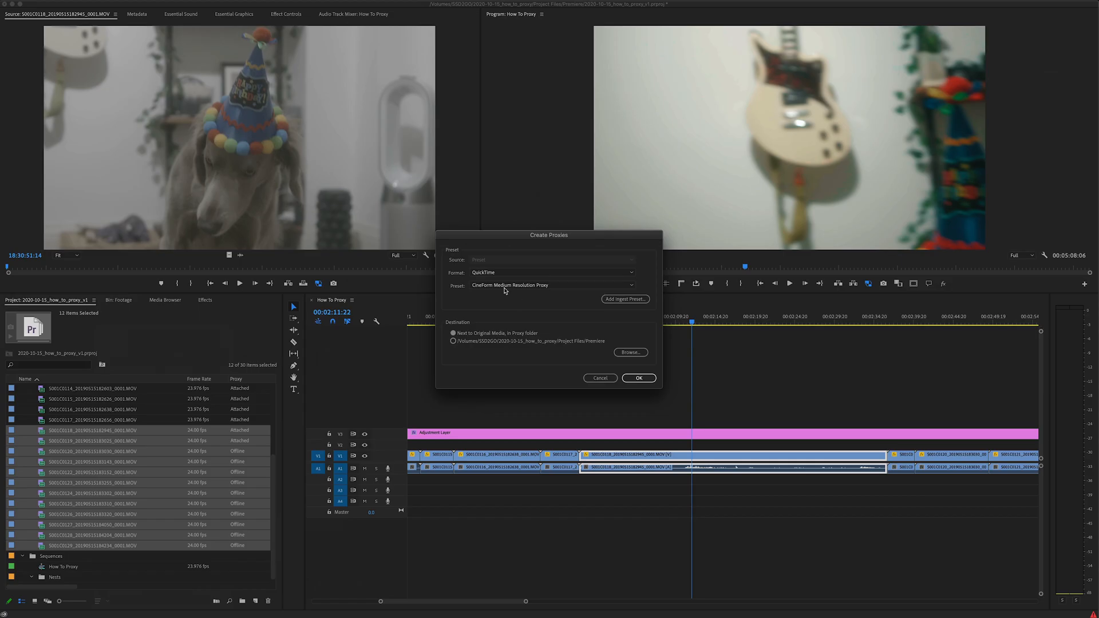
pyautogui.click(638, 378)
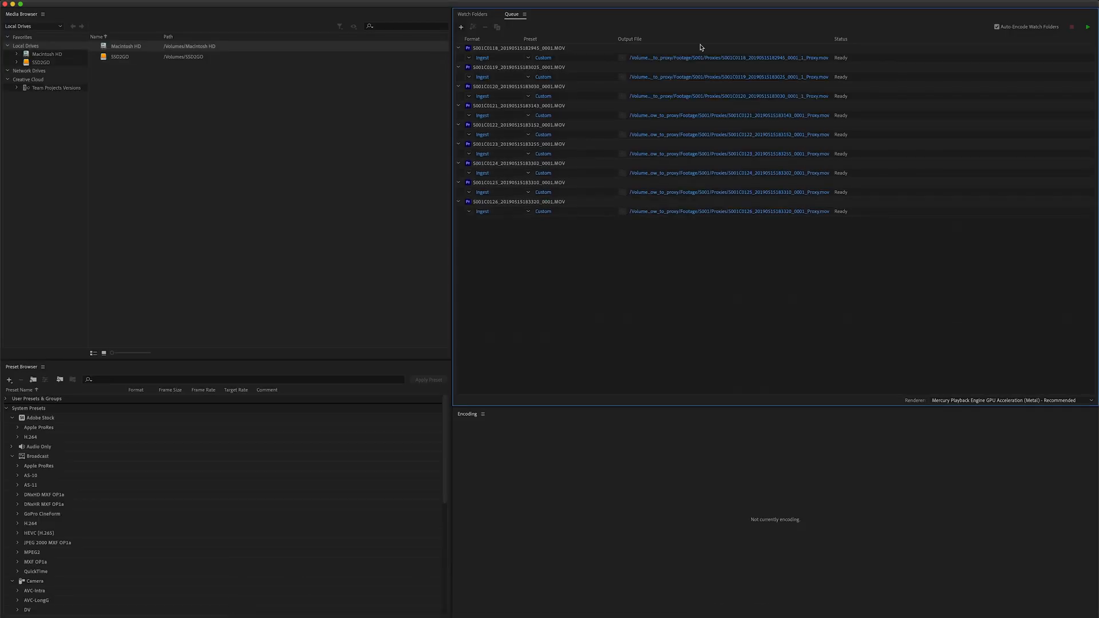
# Step: Start then stop the queue and reset the interrupted first clip's status to Ready
pyautogui.click(1089, 26)
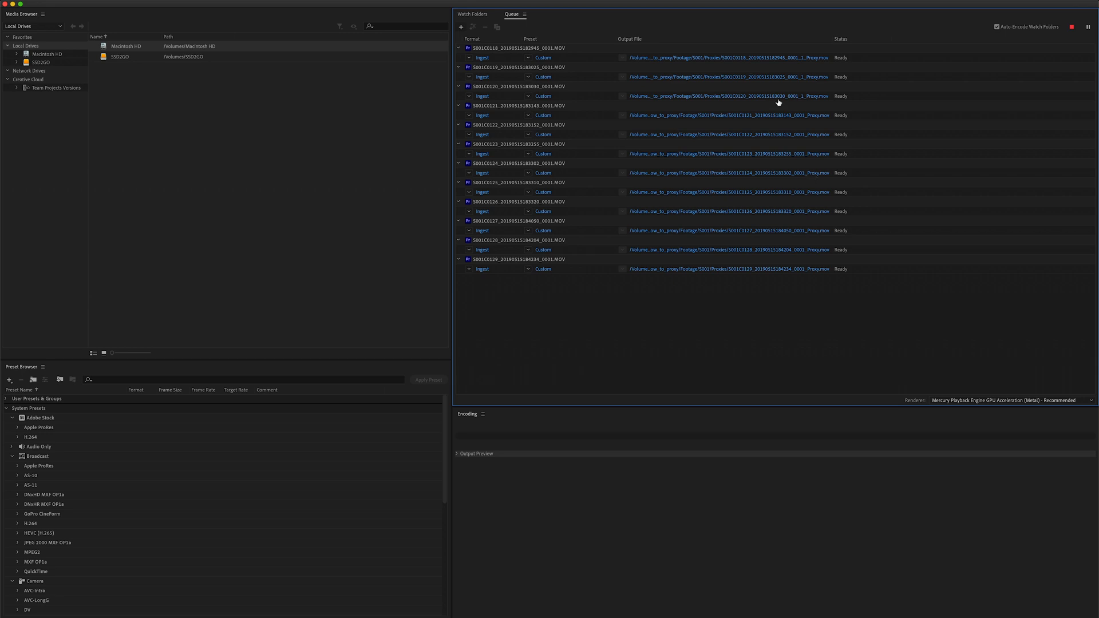
pyautogui.click(1071, 27)
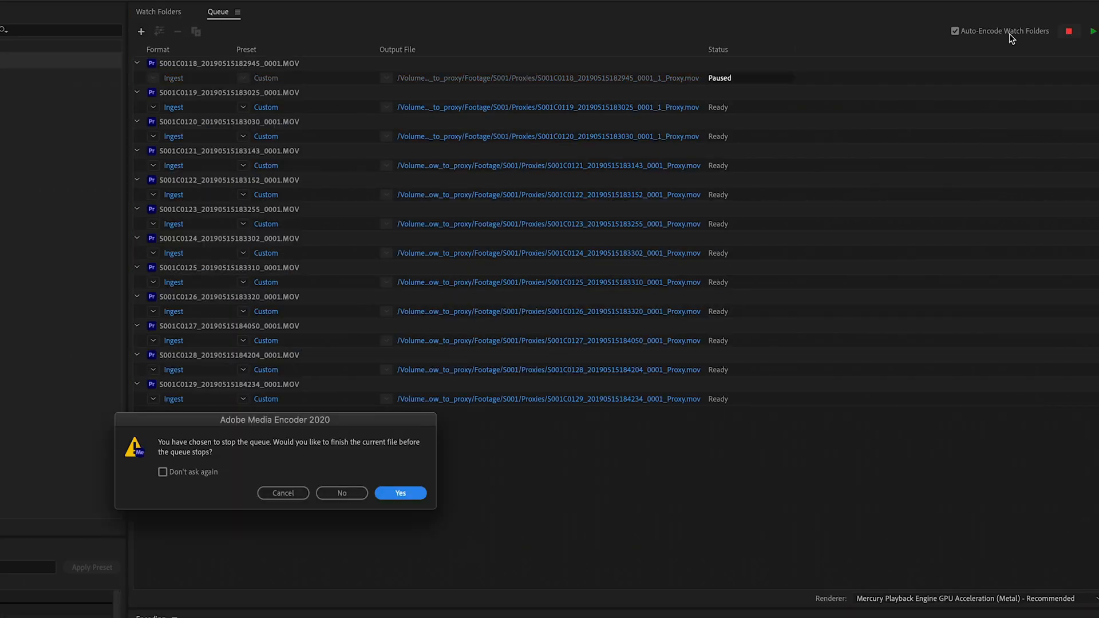
pyautogui.moveTo(353, 452)
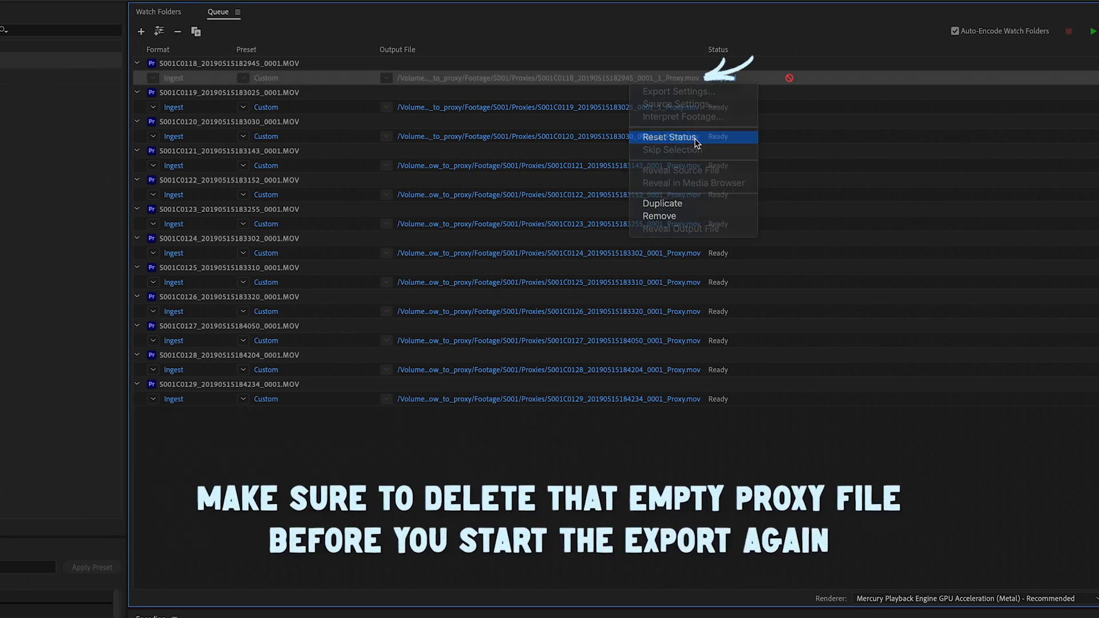
pyautogui.click(670, 136)
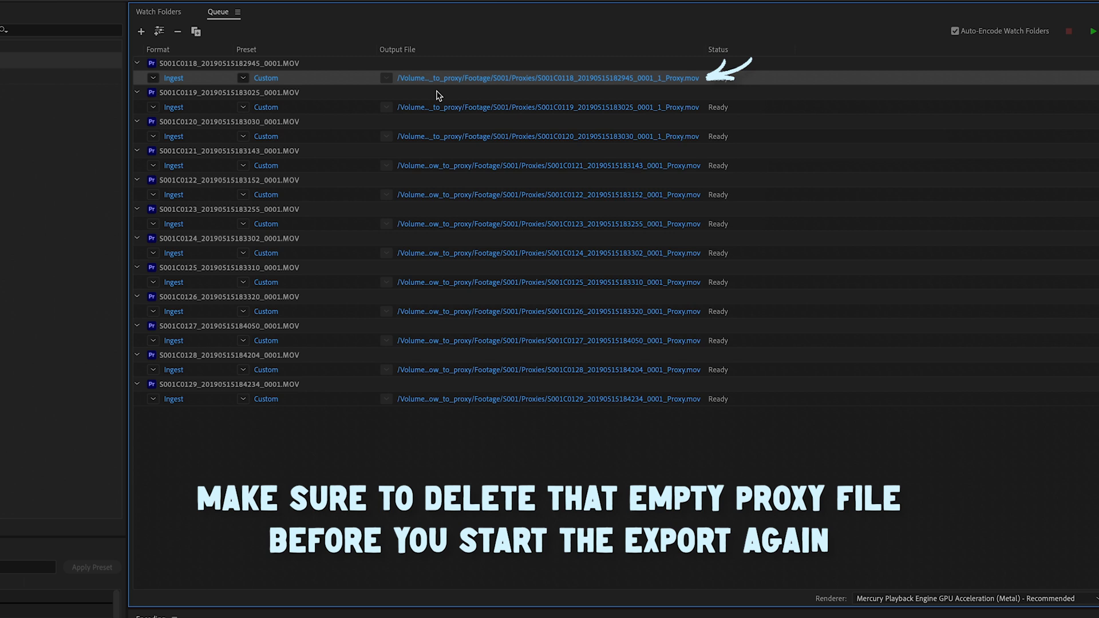
pyautogui.moveTo(323, 84)
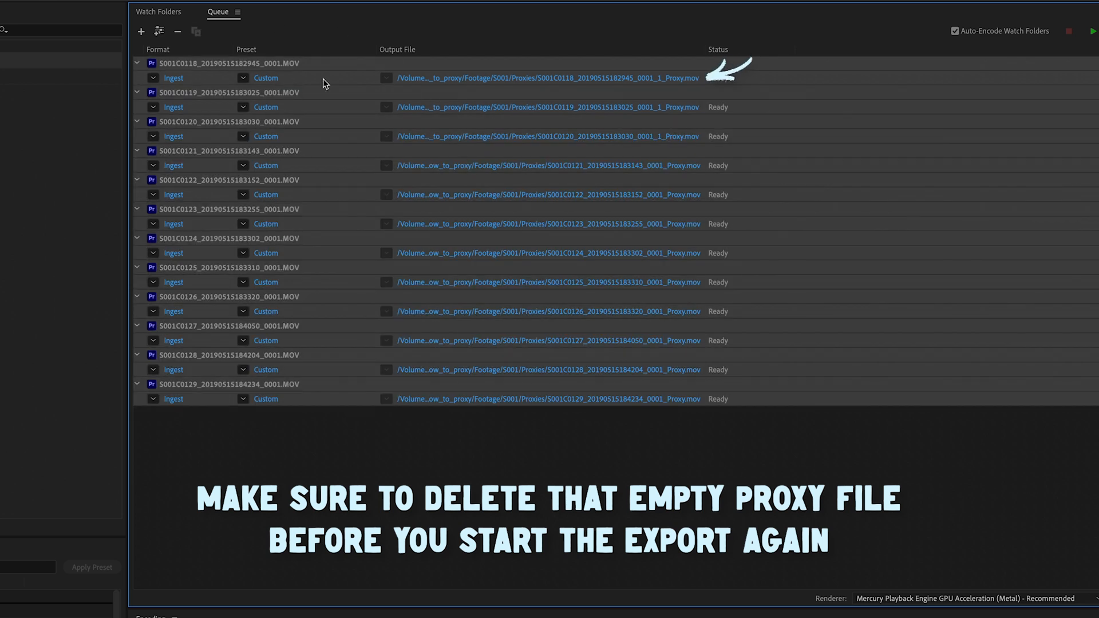
pyautogui.rightClick(323, 78)
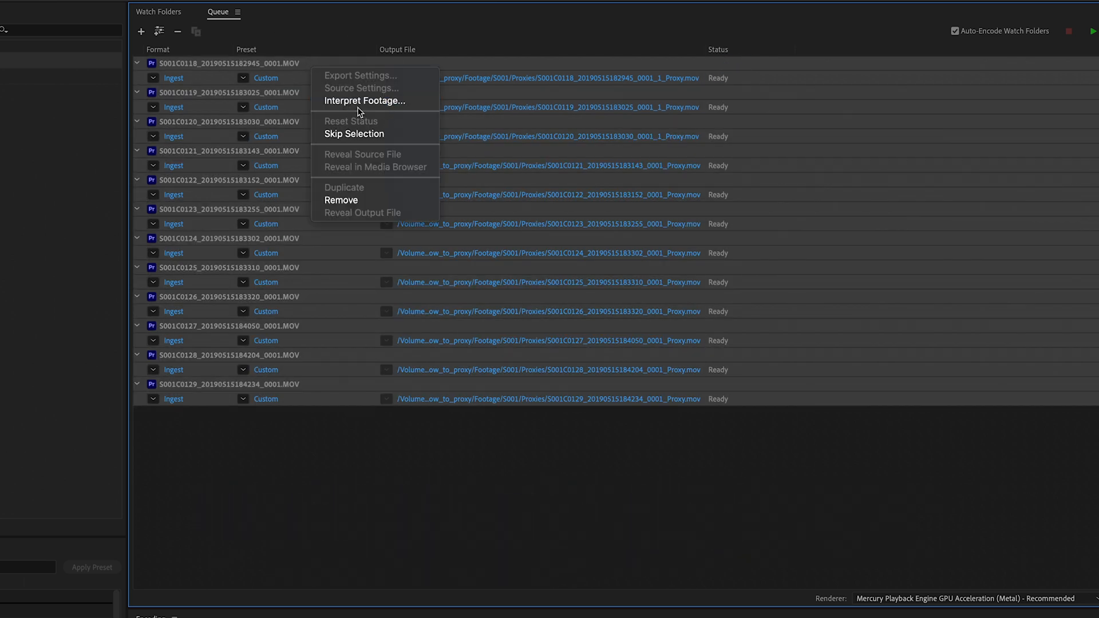
# Step: Interpret the queued clips at an assumed frame rate of 24.000 fps instead of 59.94
pyautogui.click(364, 100)
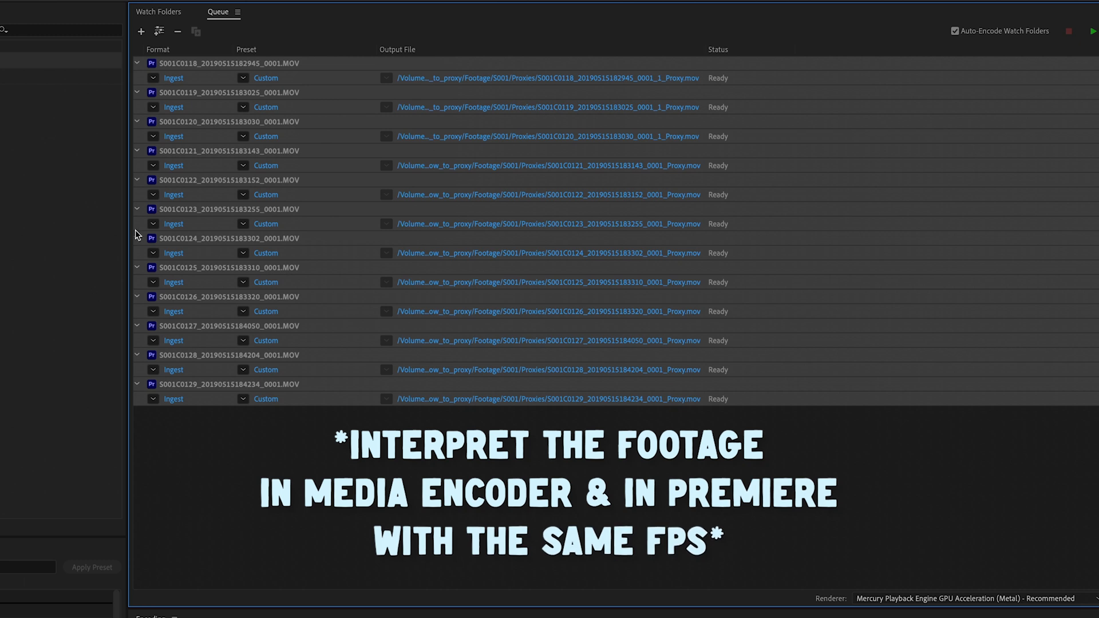
pyautogui.moveTo(274, 162)
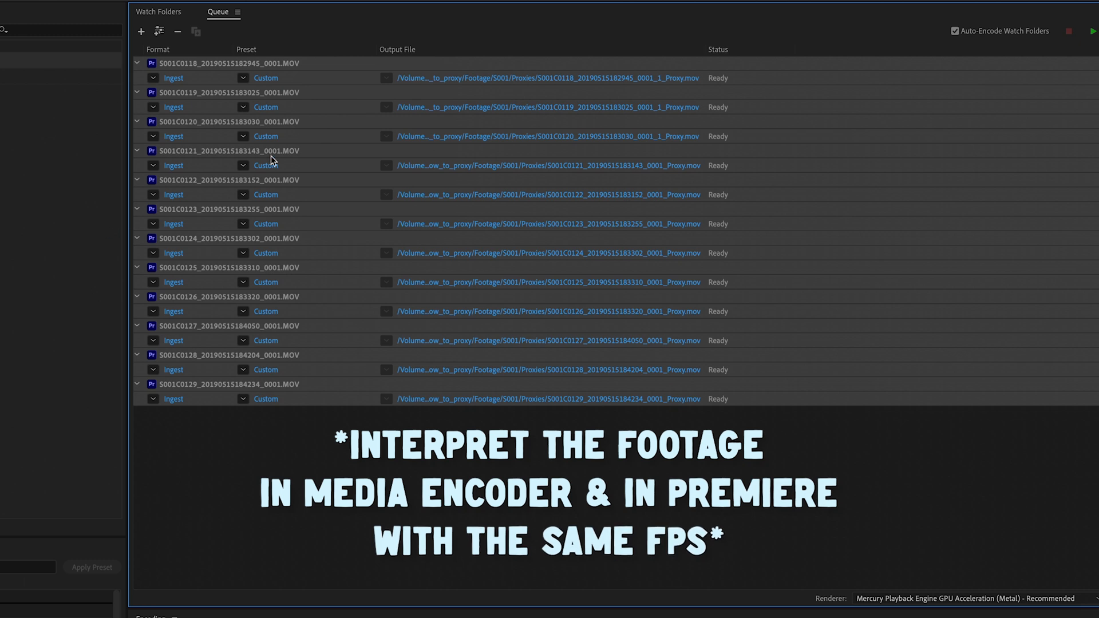
pyautogui.moveTo(395, 214)
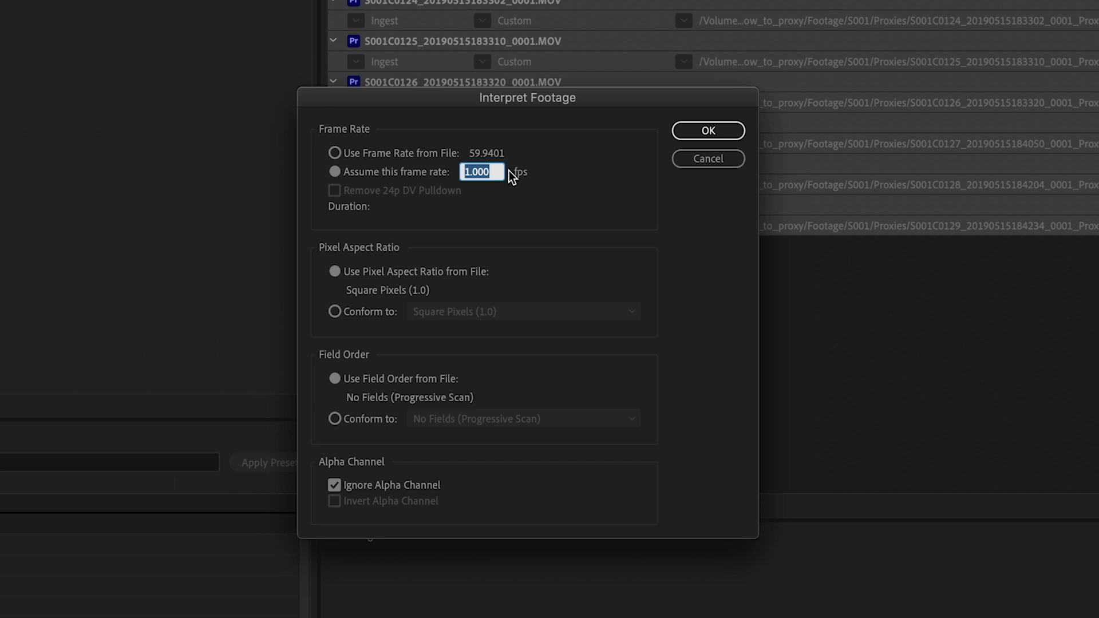
pyautogui.write('24.000')
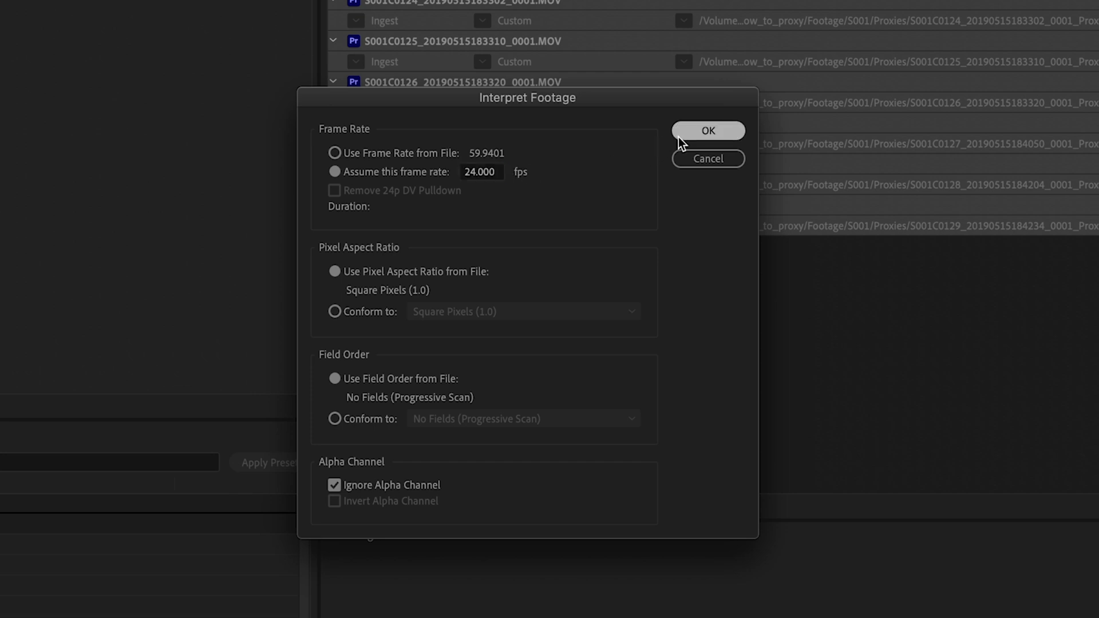
pyautogui.moveTo(690, 135)
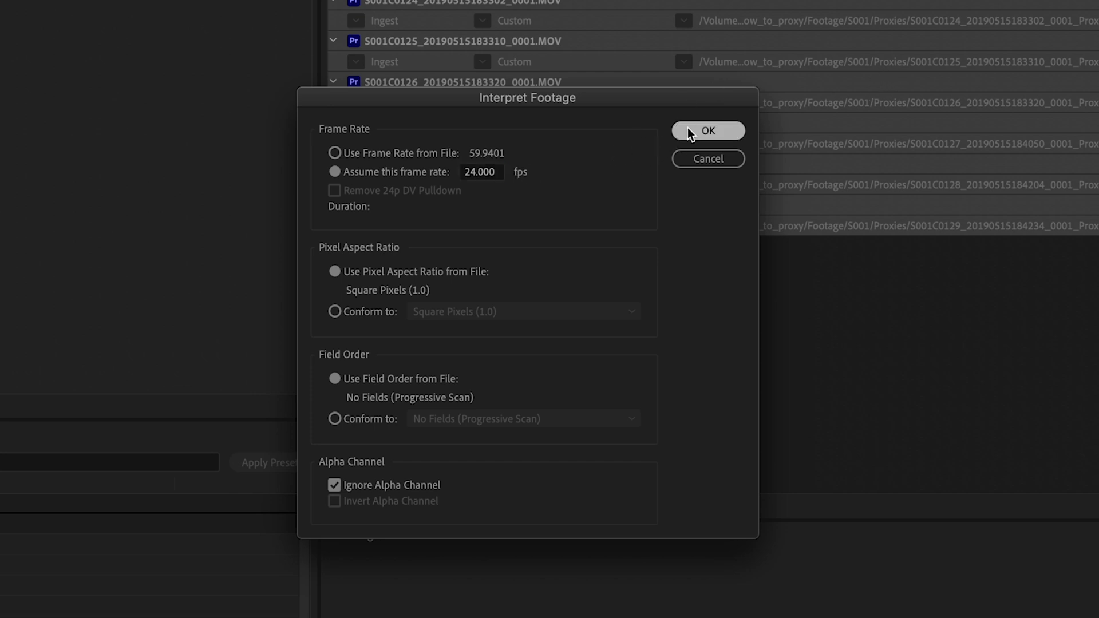
pyautogui.moveTo(699, 125)
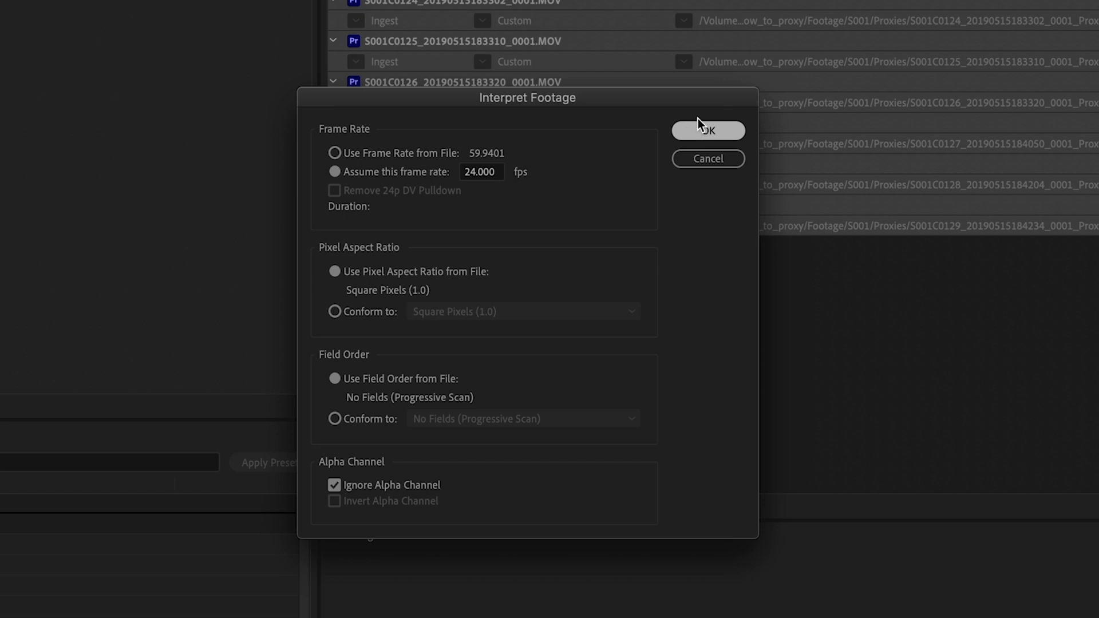
pyautogui.click(707, 131)
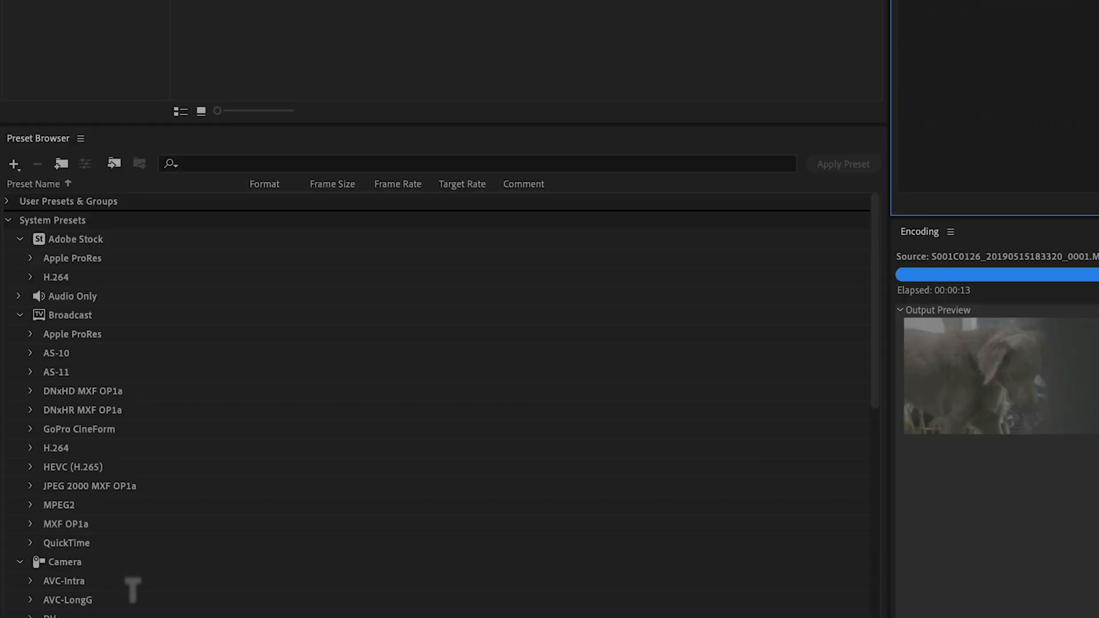
pyautogui.moveTo(709, 417)
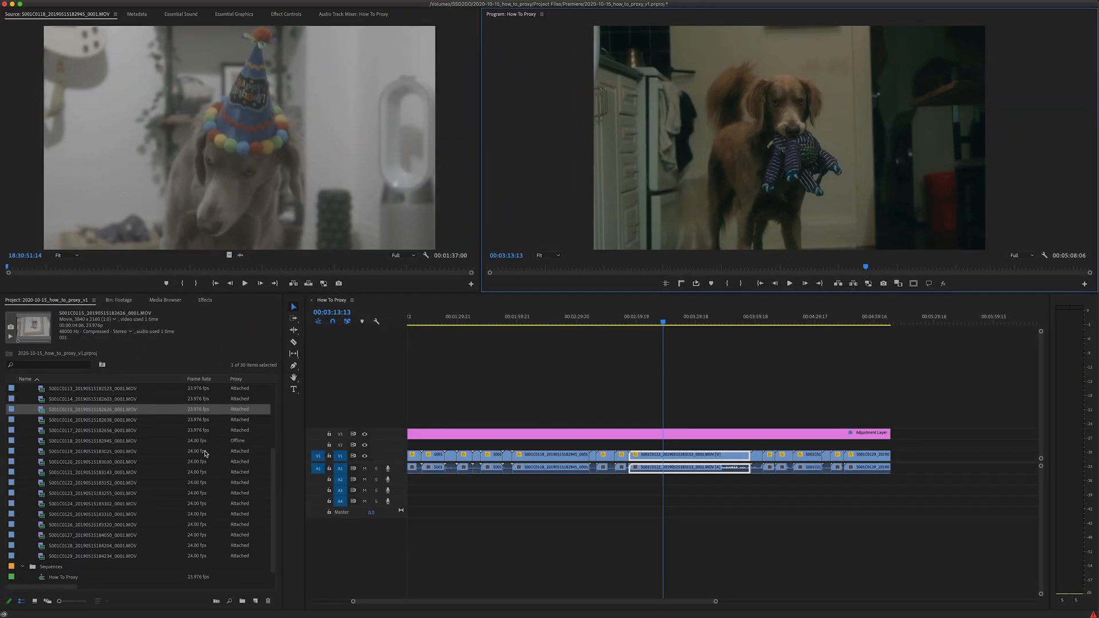
pyautogui.moveTo(202, 538)
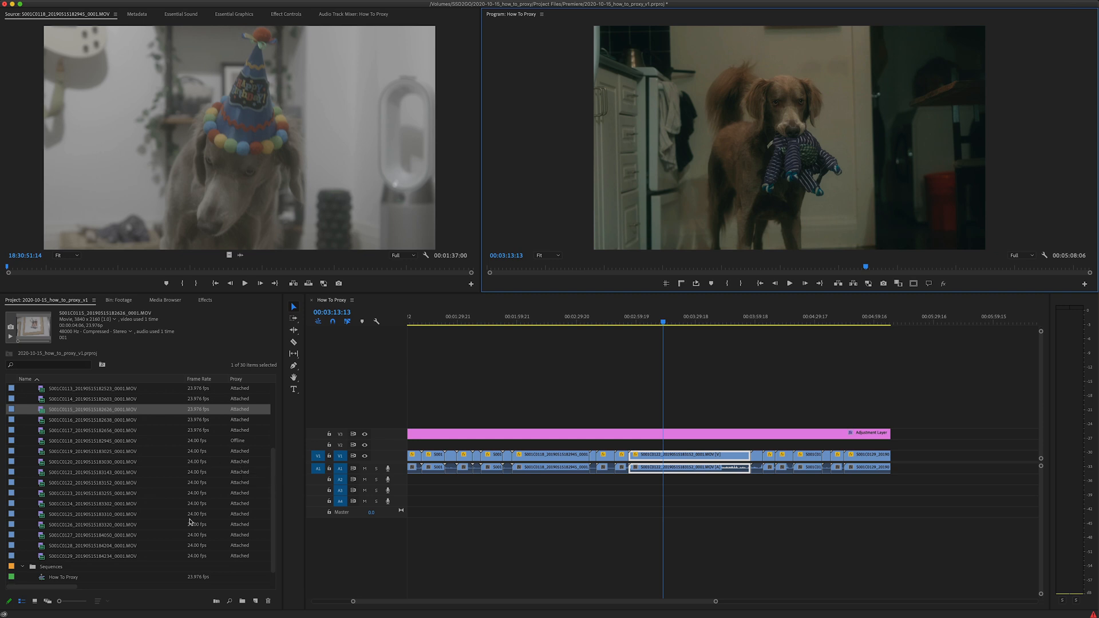
# Step: Move the sequence playhead to around 00:03:33:13 to check playback with the 24 fps proxies
pyautogui.click(689, 316)
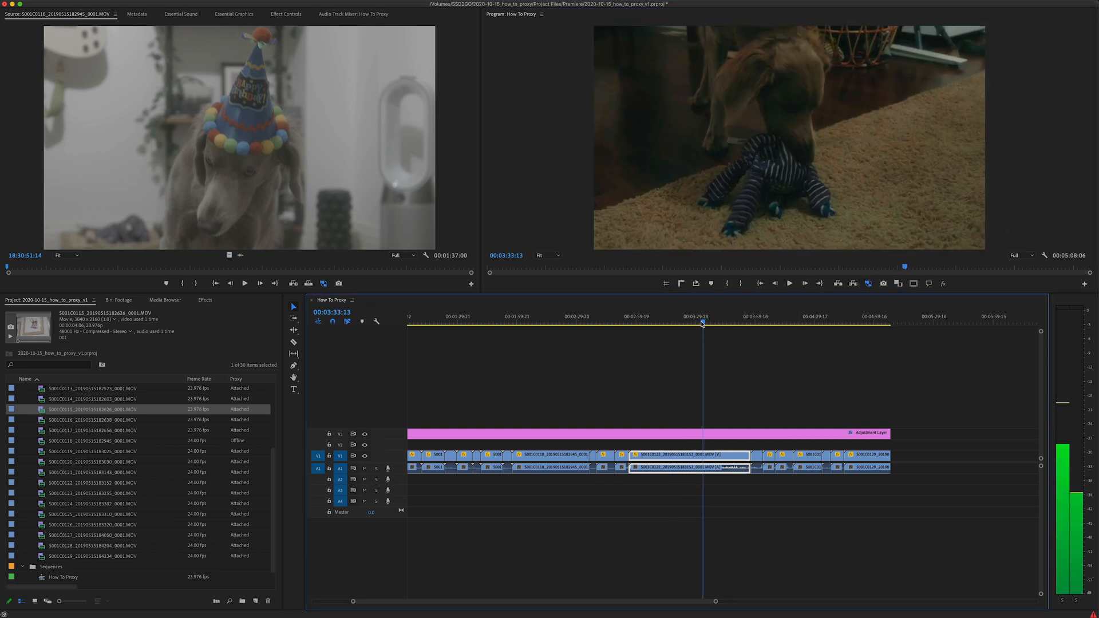
pyautogui.click(714, 323)
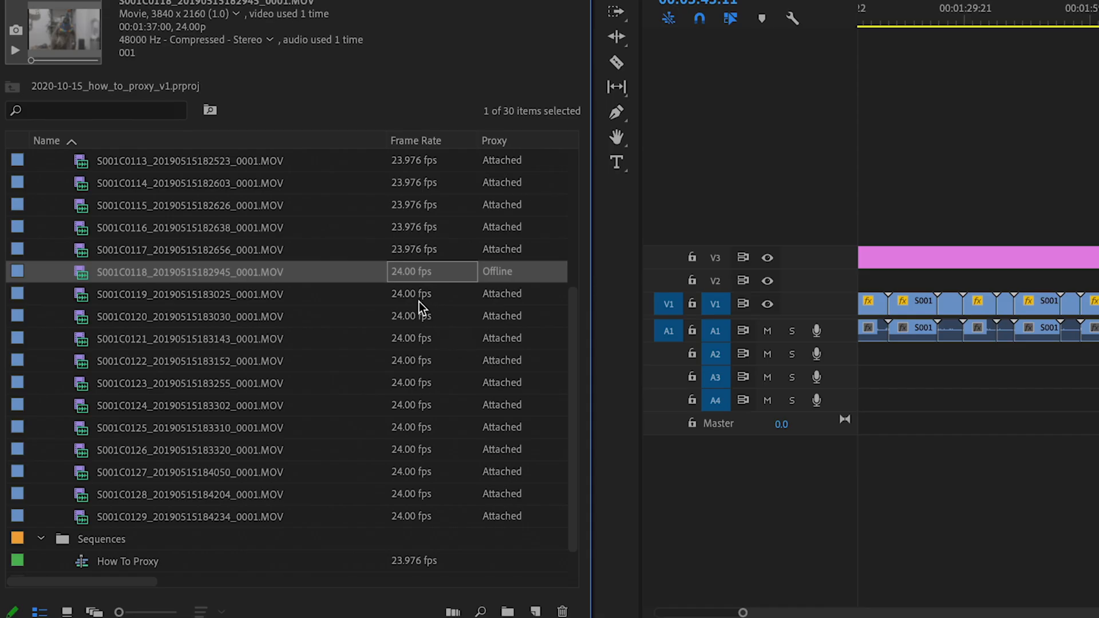
pyautogui.moveTo(280, 305)
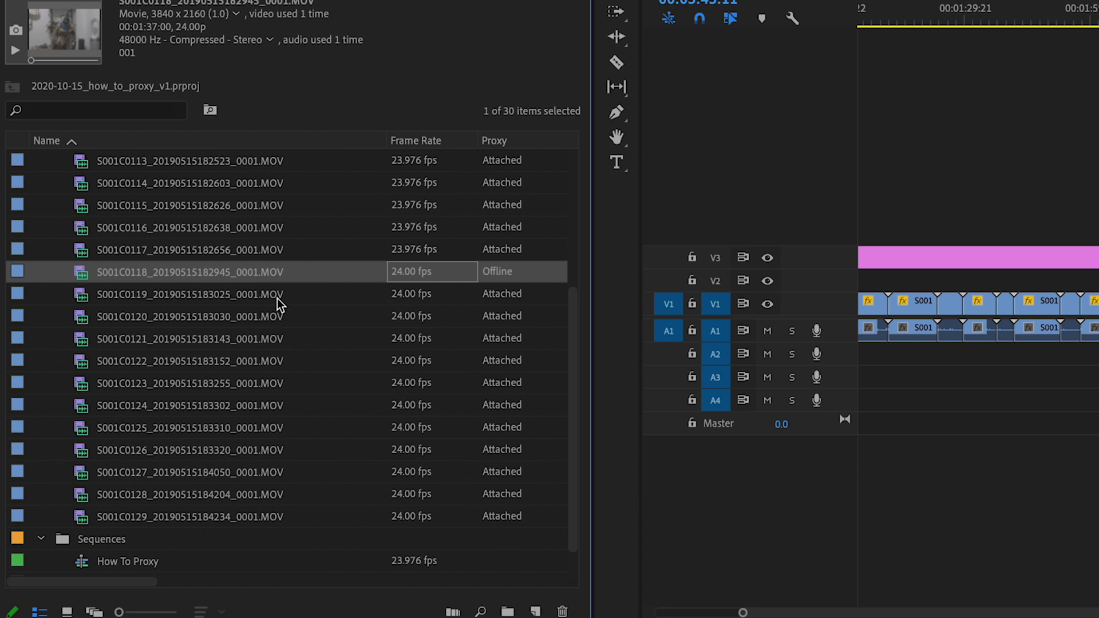
pyautogui.moveTo(558, 127)
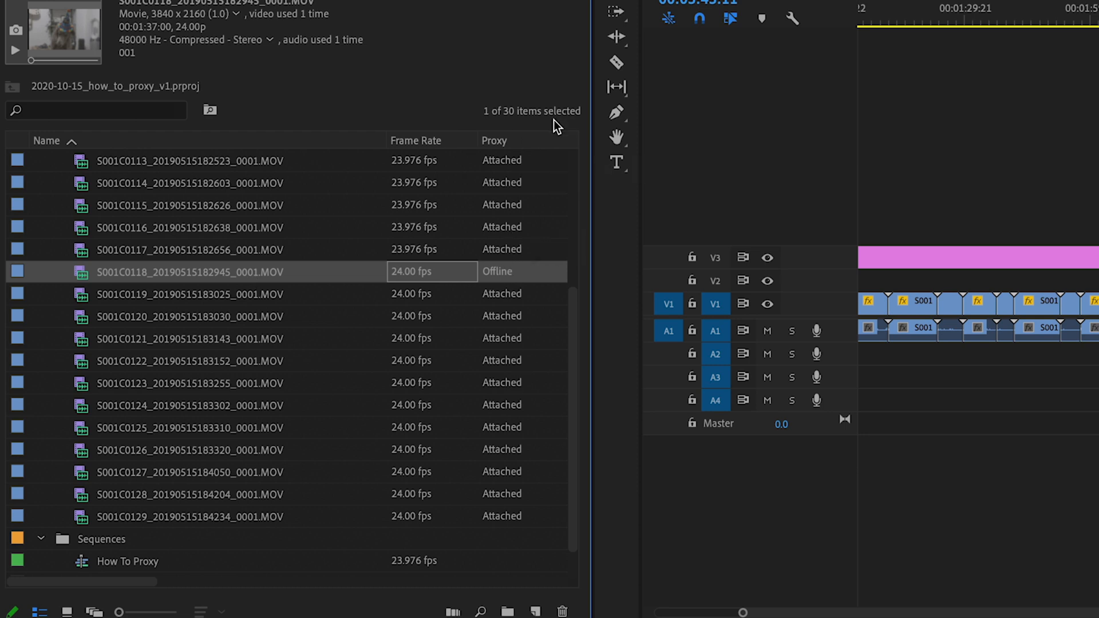
# Step: Bring up Attach Proxies for the offline clip S001C0118 from its context menu
pyautogui.rightClick(189, 272)
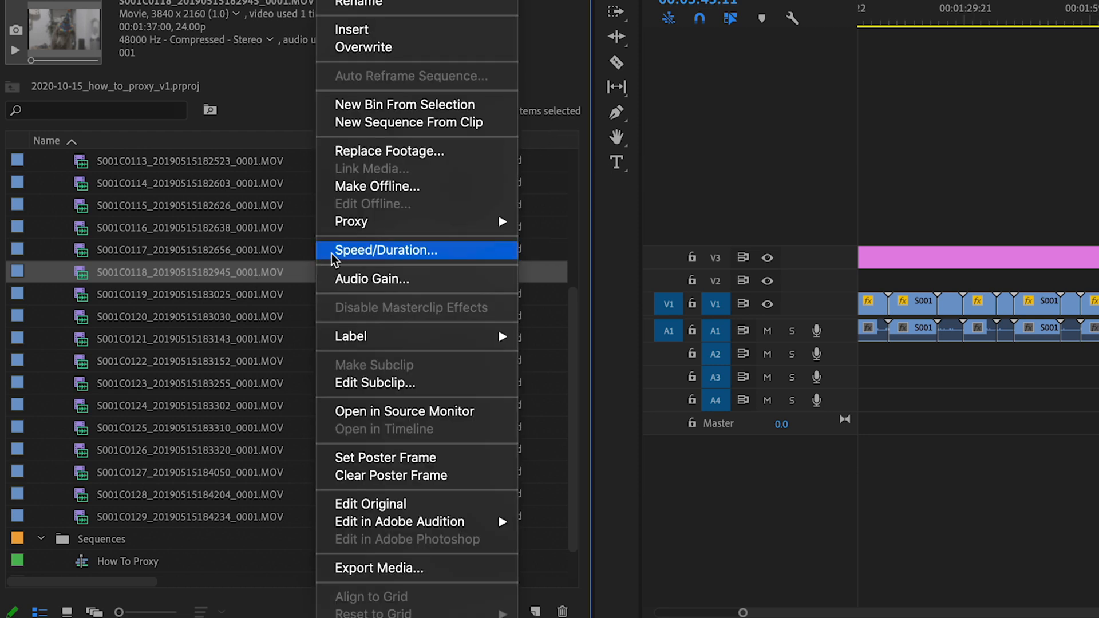
pyautogui.moveTo(352, 221)
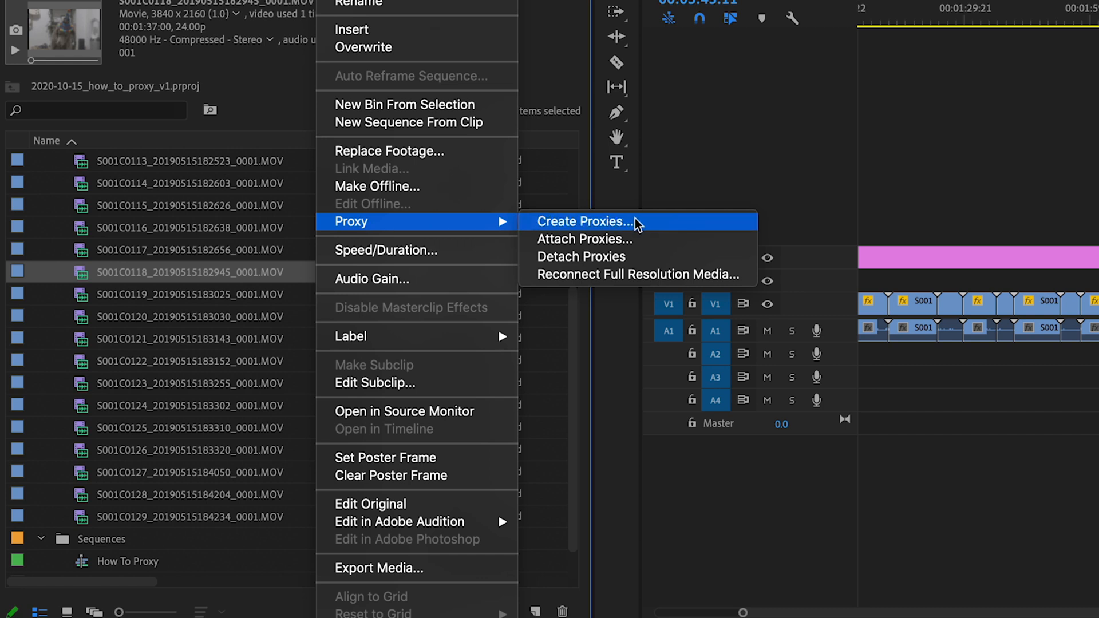
pyautogui.click(581, 238)
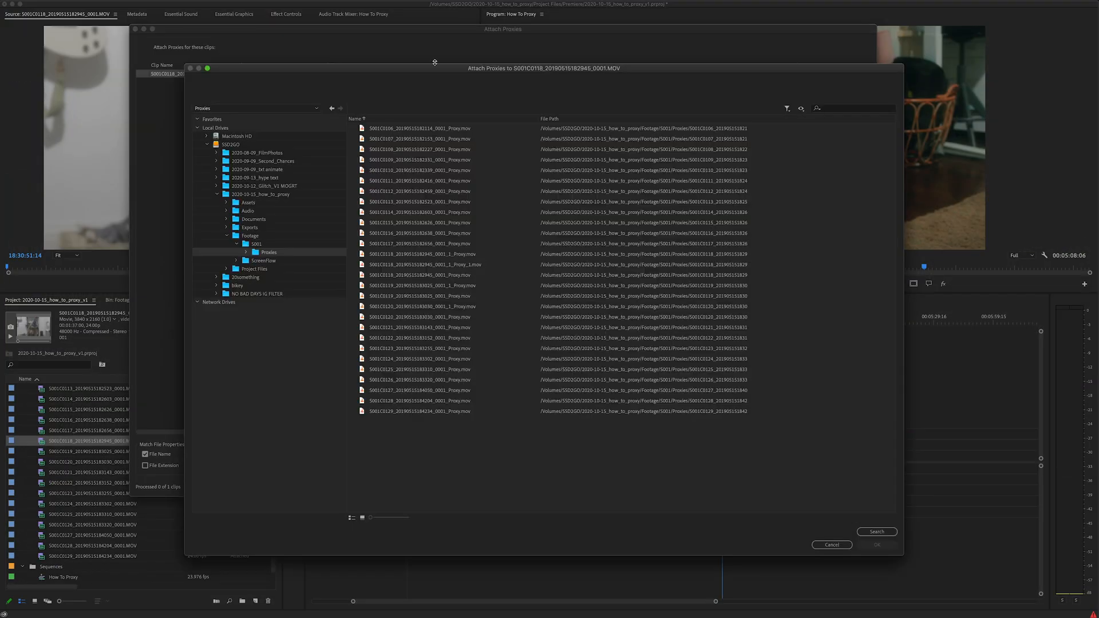
# Step: Attach the re-rendered proxy file to S001C0118 so every footage clip reads Attached
pyautogui.click(423, 264)
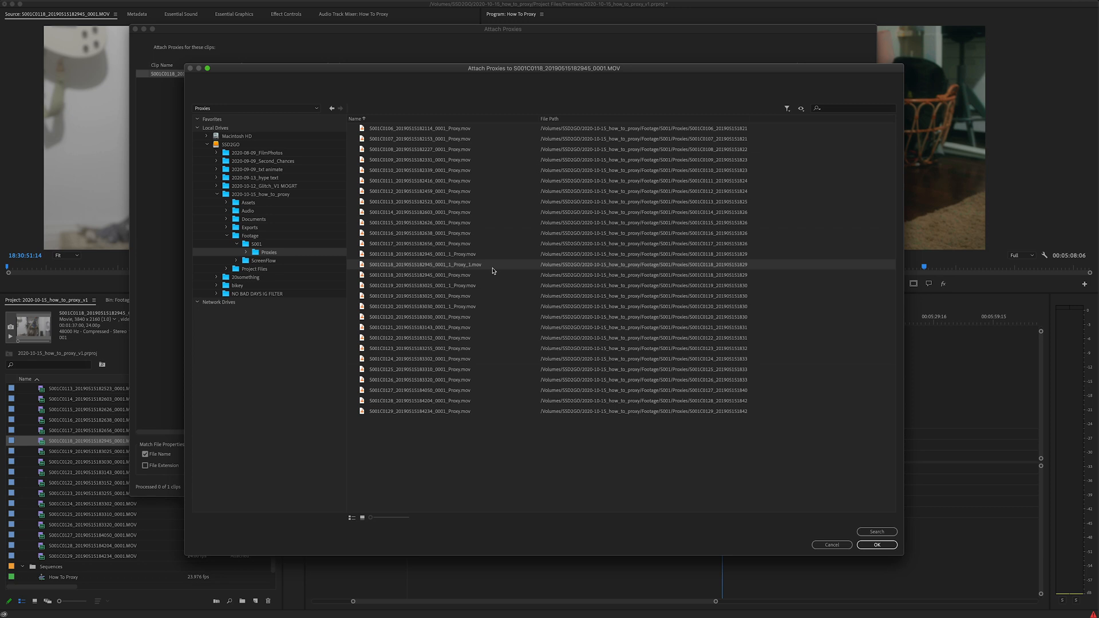
pyautogui.moveTo(462, 300)
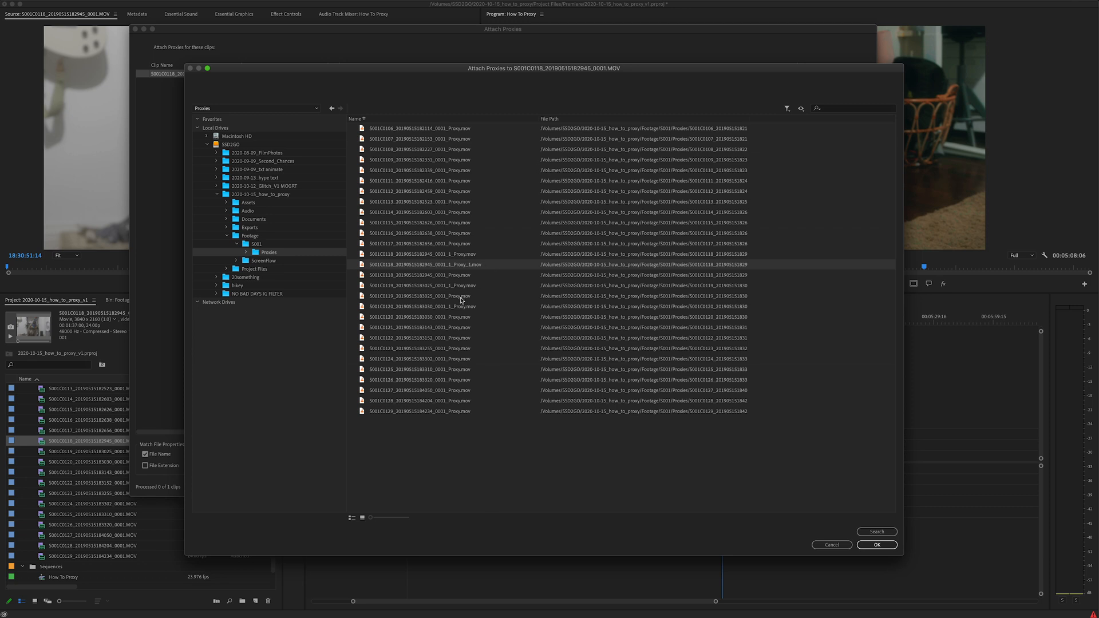
pyautogui.moveTo(461, 279)
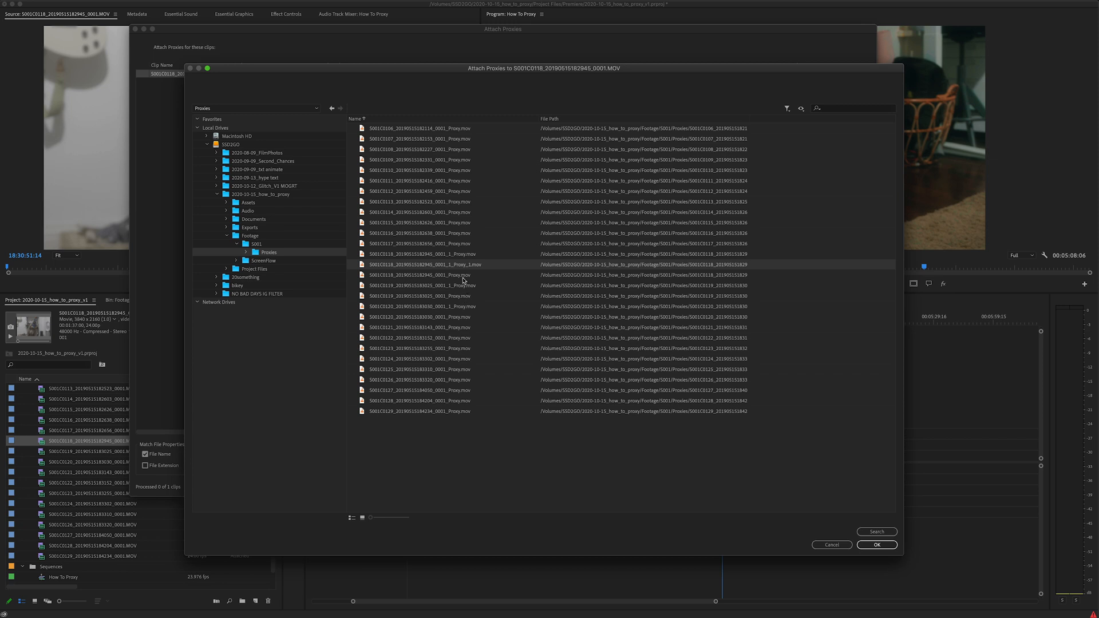
pyautogui.moveTo(440, 255)
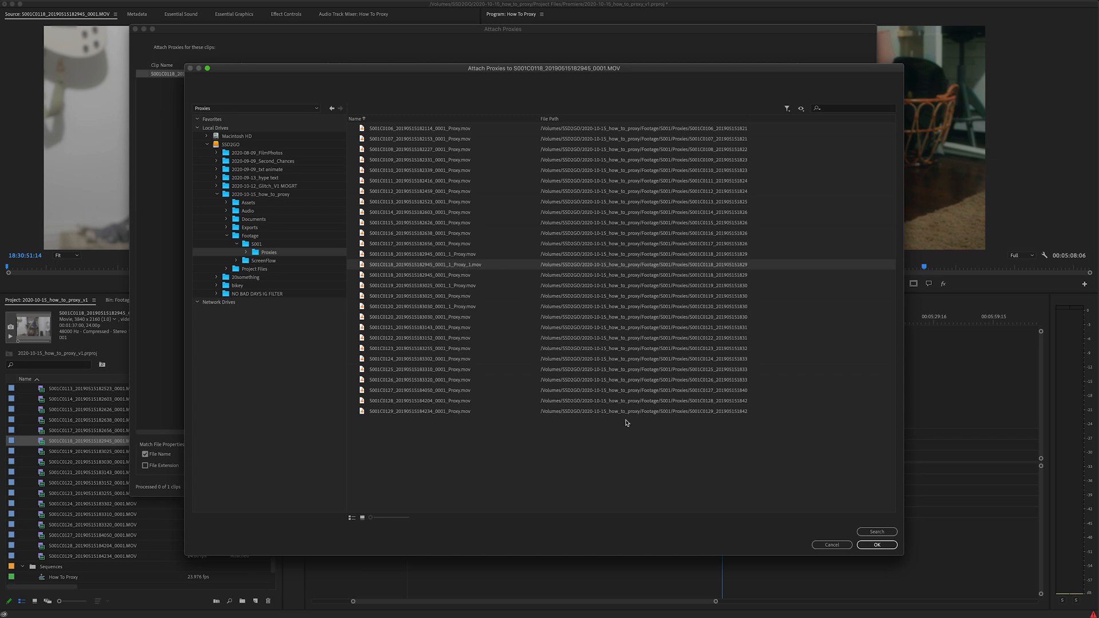
pyautogui.click(876, 545)
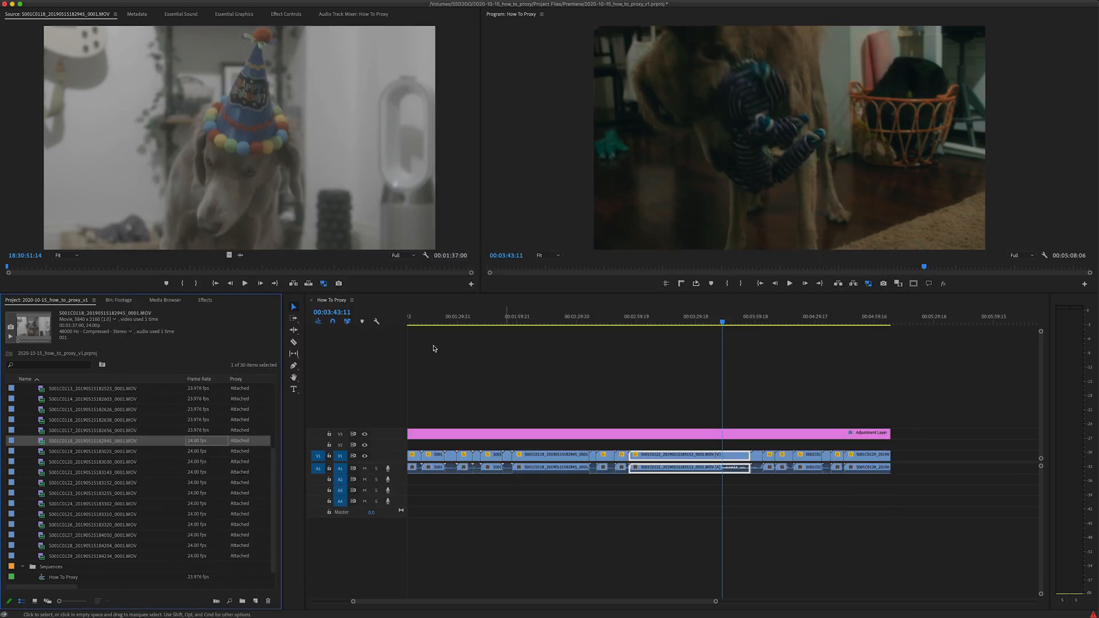